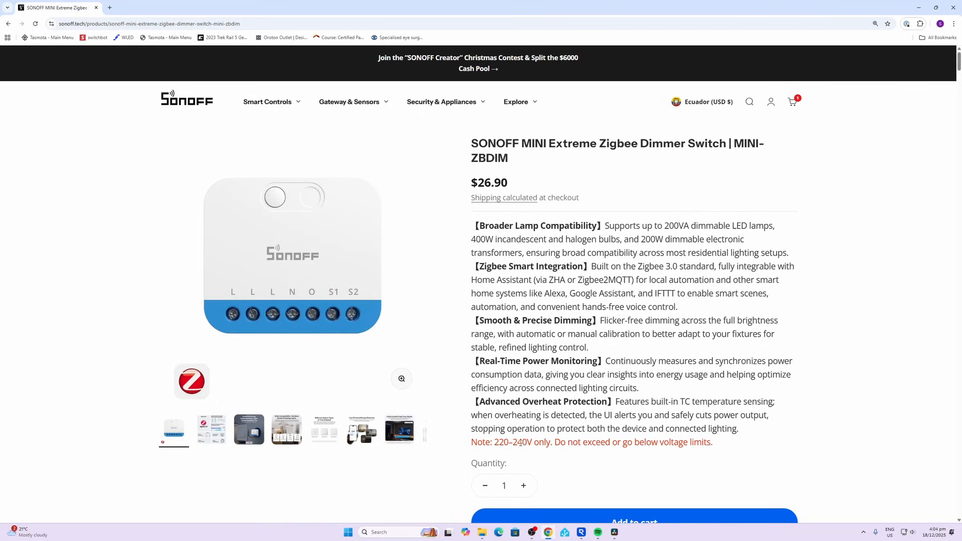
Open the 0xf044d3fffef37b0d MINI-ZBDIM device page and show its Exposes tab
scroll("down", 3)
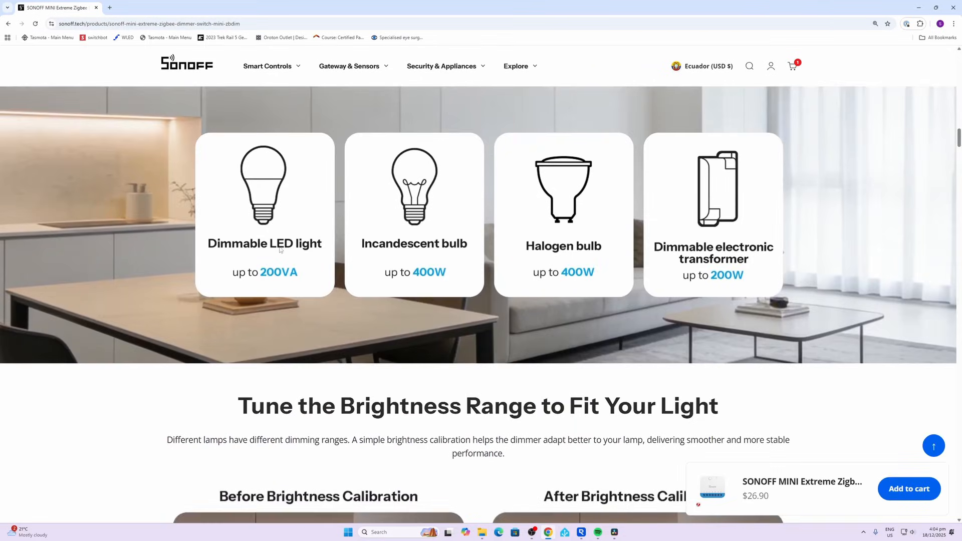
mouse_move(414, 276)
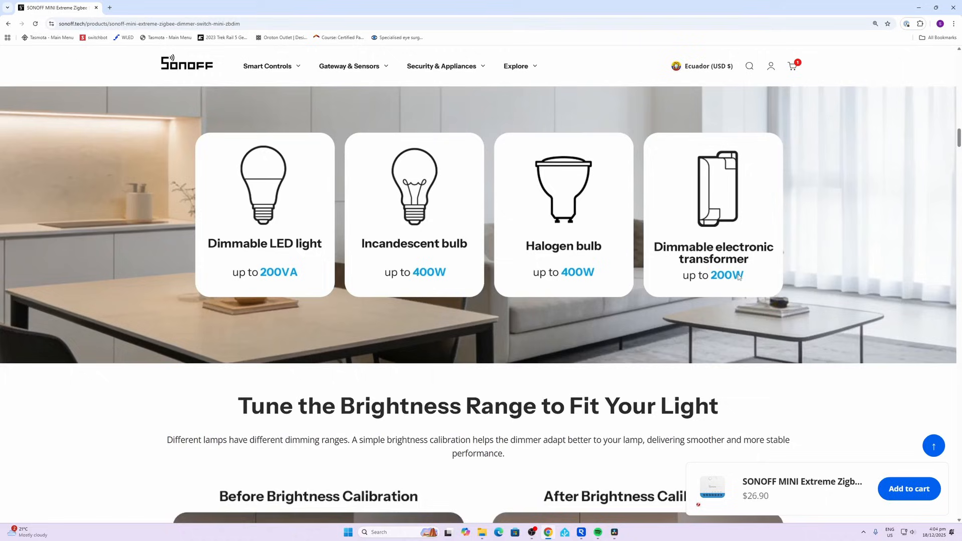
scroll("down", 3)
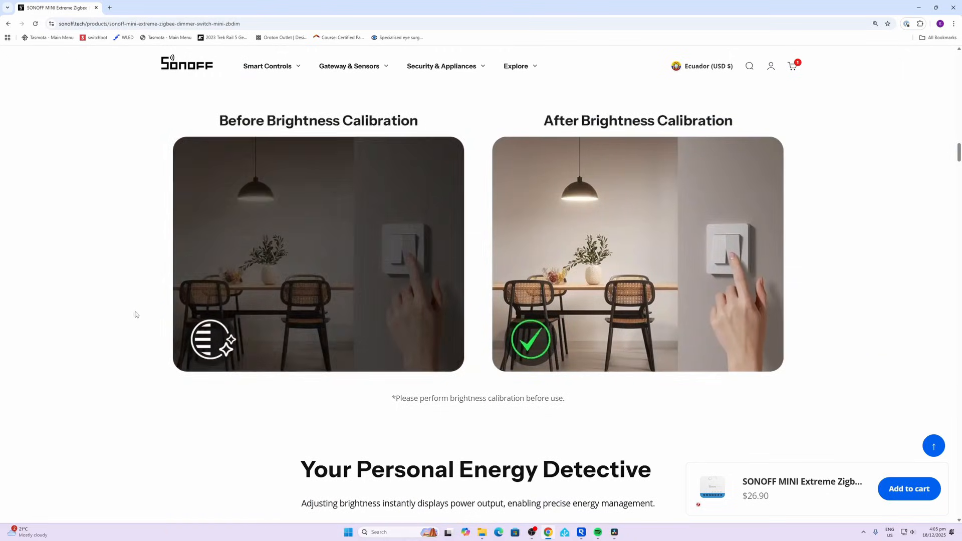
scroll("down", 3)
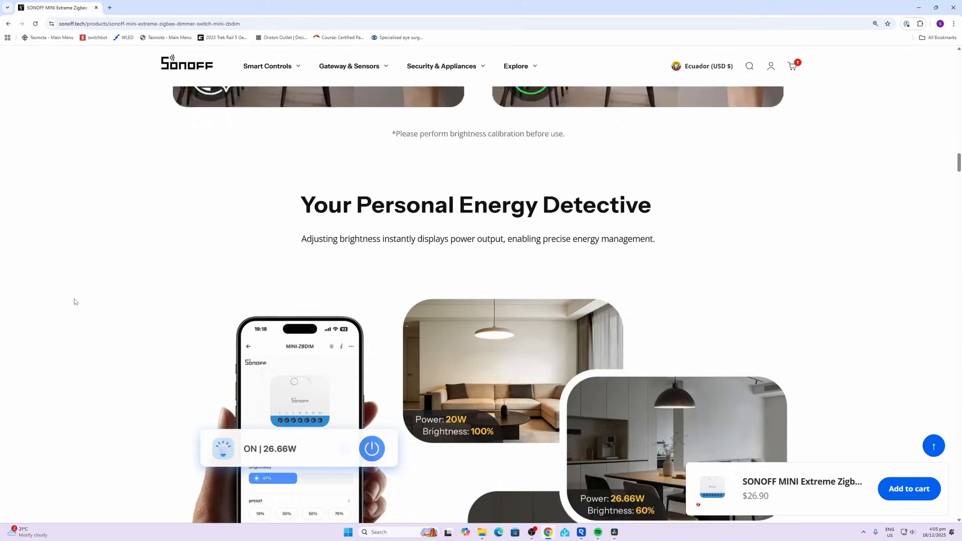
scroll("down", 3)
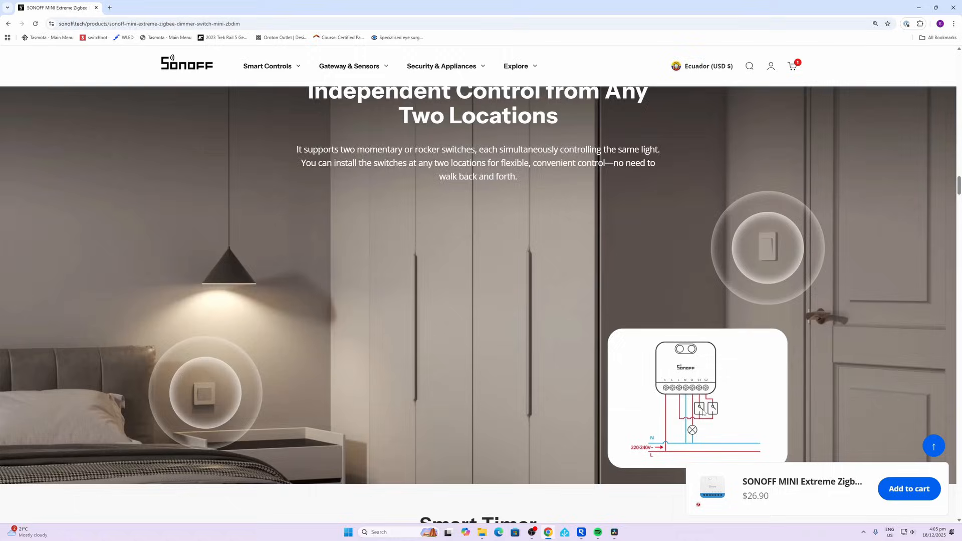
scroll("down", 3)
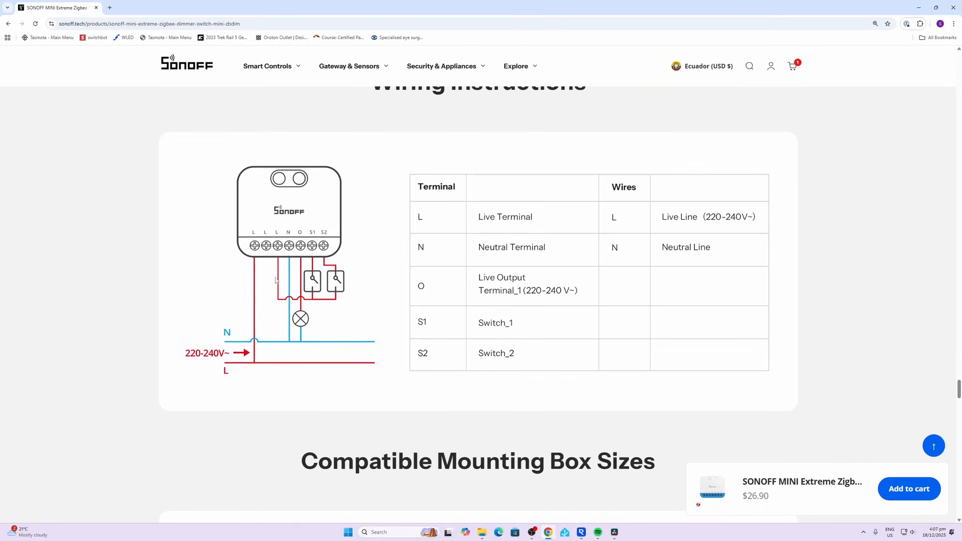
mouse_move(287, 277)
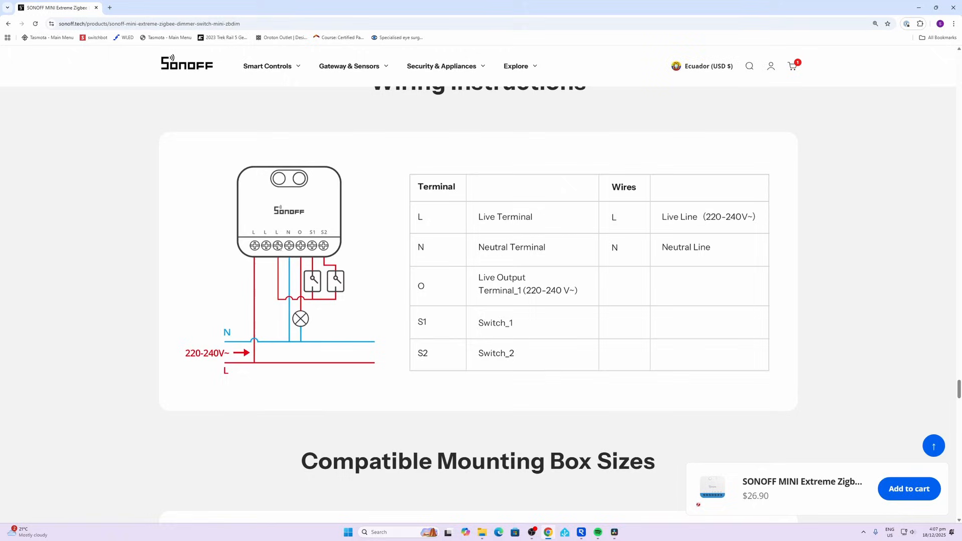
mouse_move(324, 246)
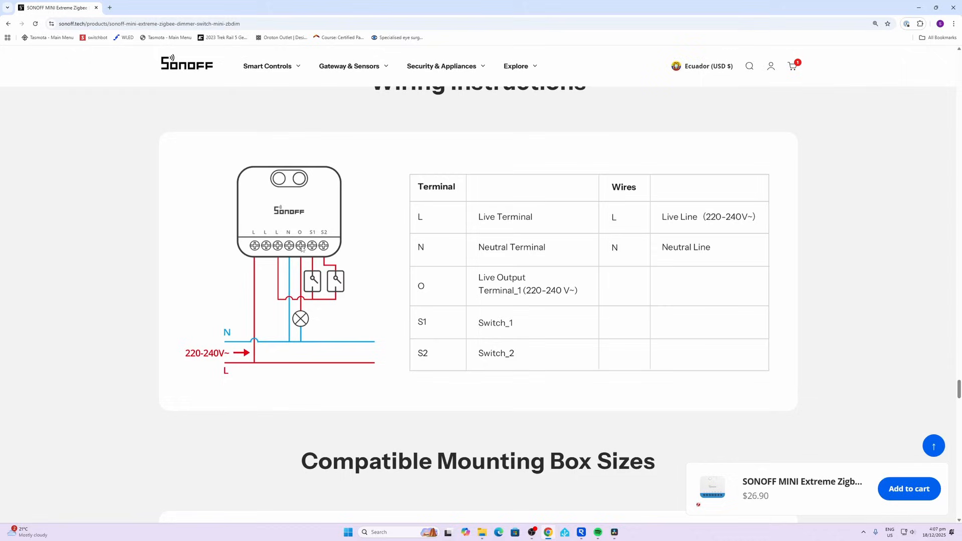
mouse_move(295, 344)
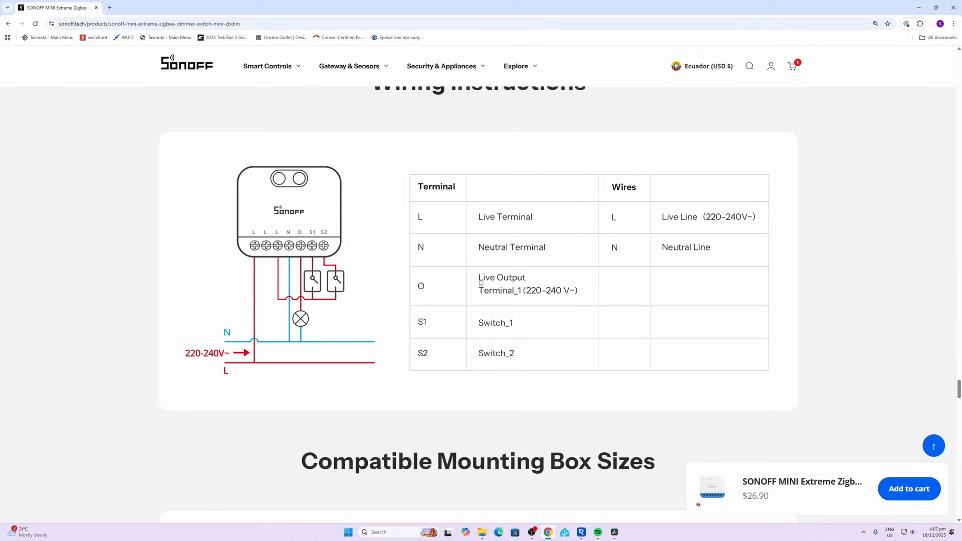
left_click(145, 8)
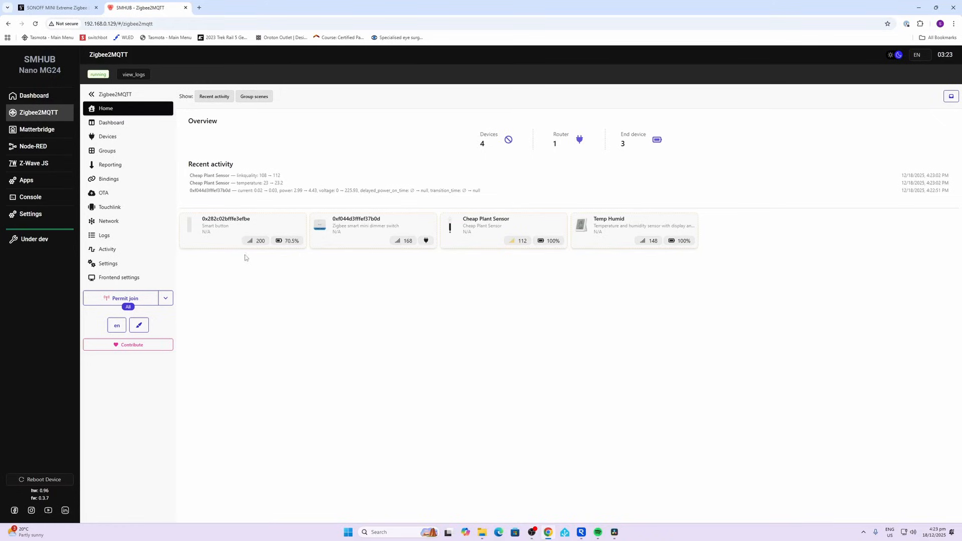
mouse_move(422, 322)
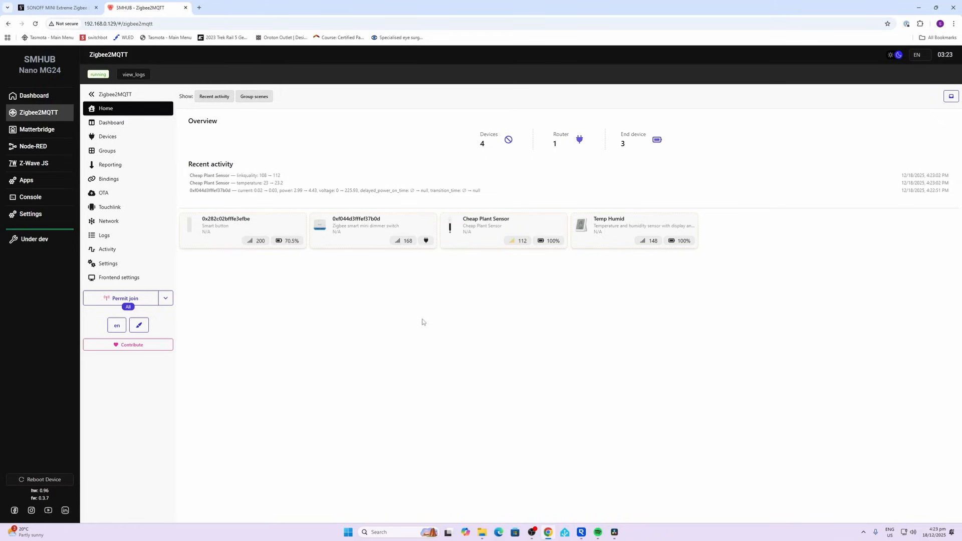
mouse_move(382, 299)
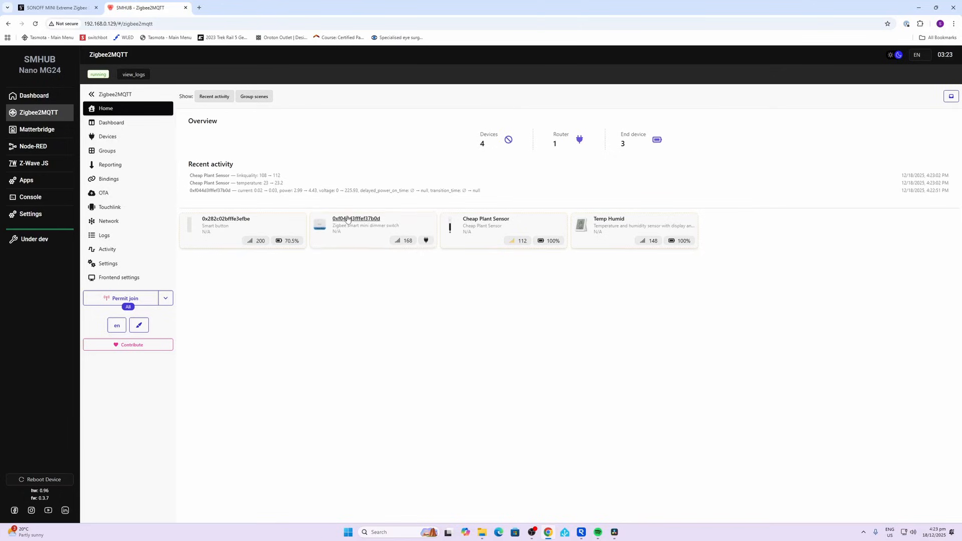
left_click(356, 218)
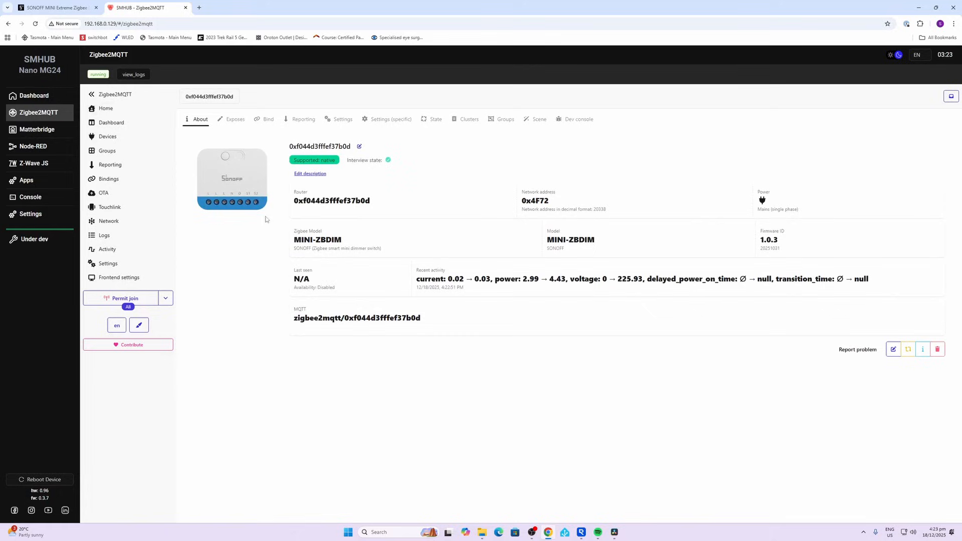
mouse_move(309, 174)
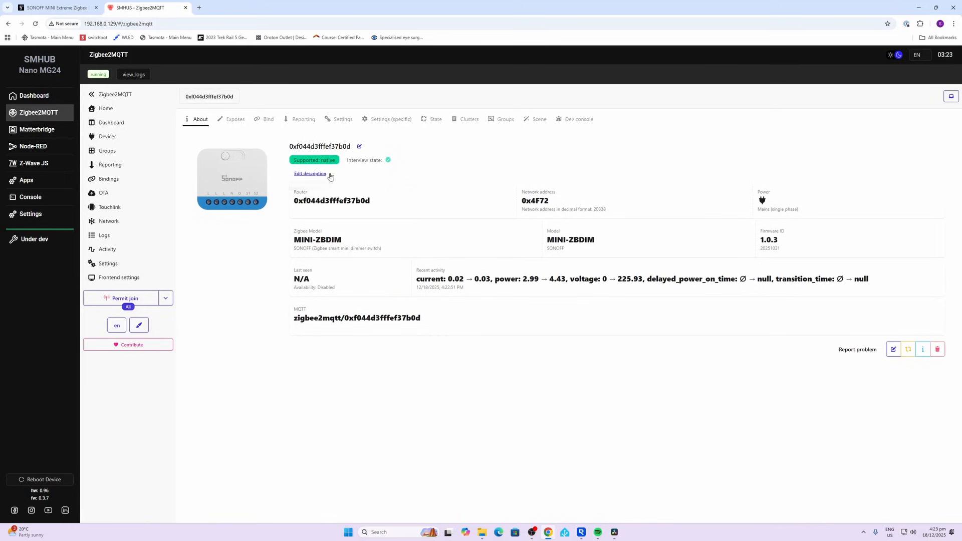
left_click(235, 119)
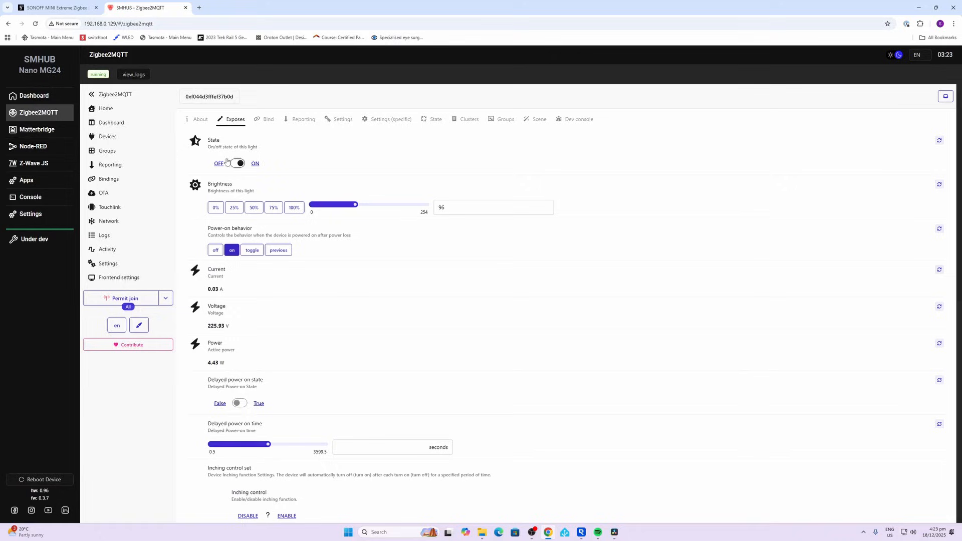
Lower the Brightness slider from 96 to 47, cutting power to about 3.34 W
left_click(238, 162)
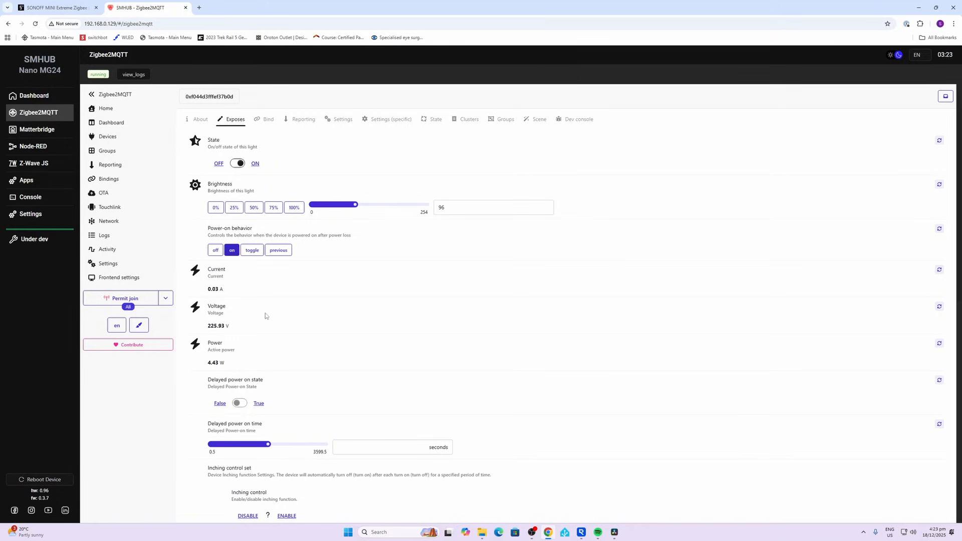
left_click_drag(355, 204, 330, 205)
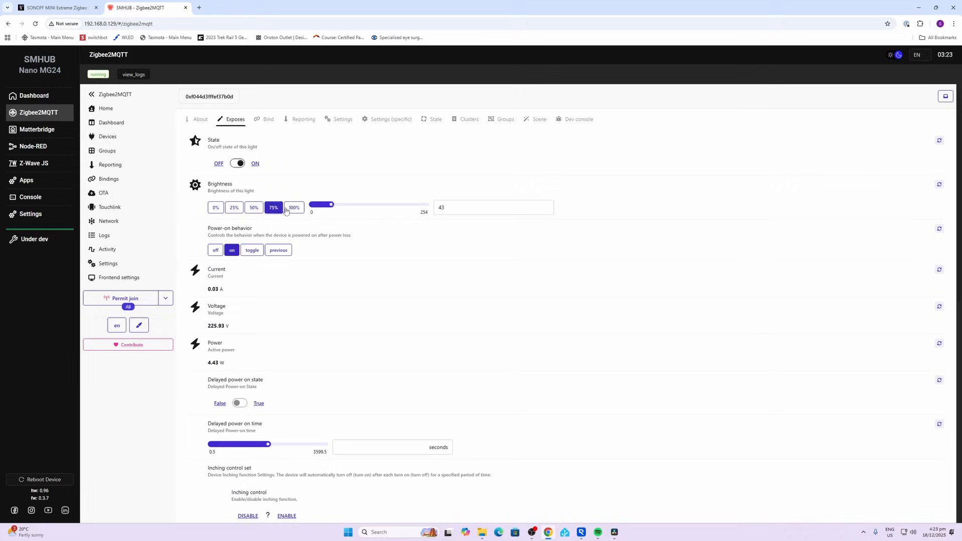
left_click_drag(331, 204, 314, 205)
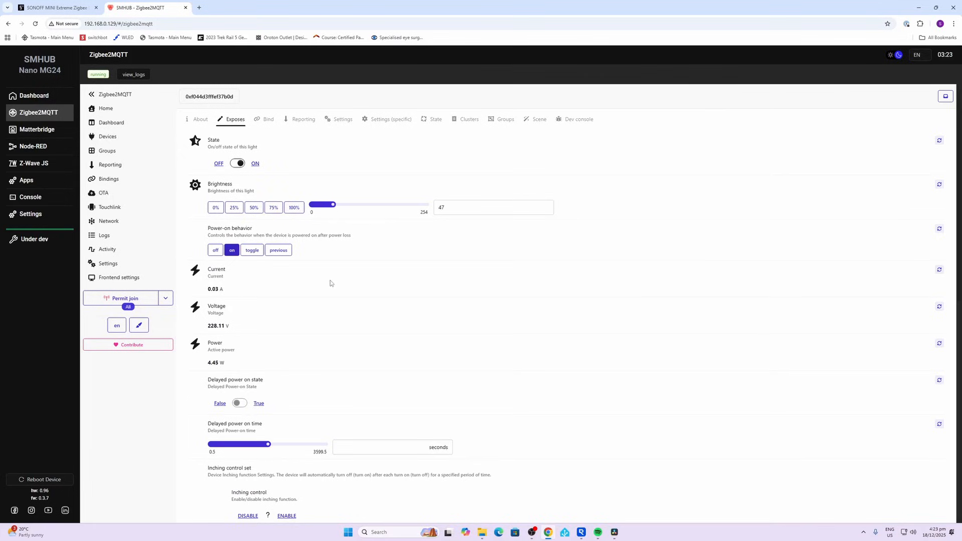
scroll("down", 3)
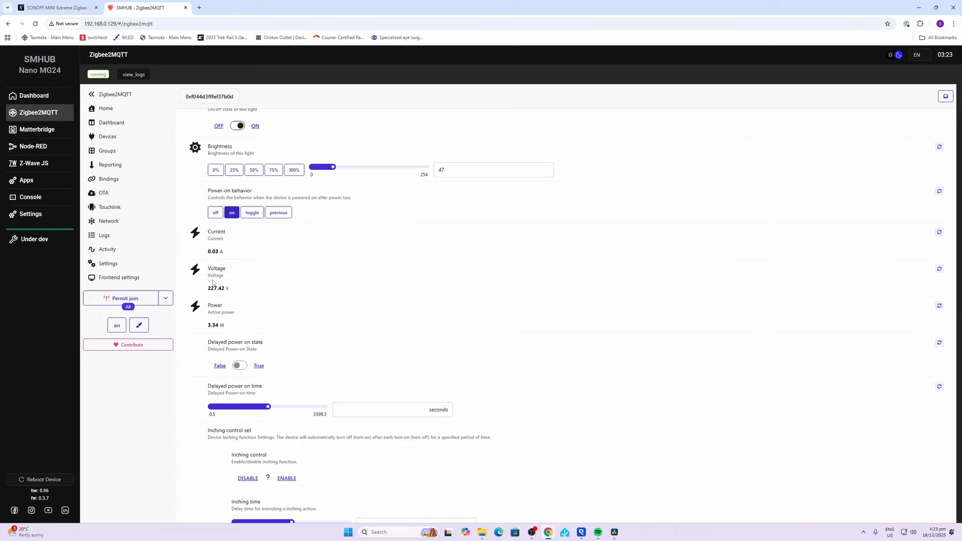
mouse_move(242, 318)
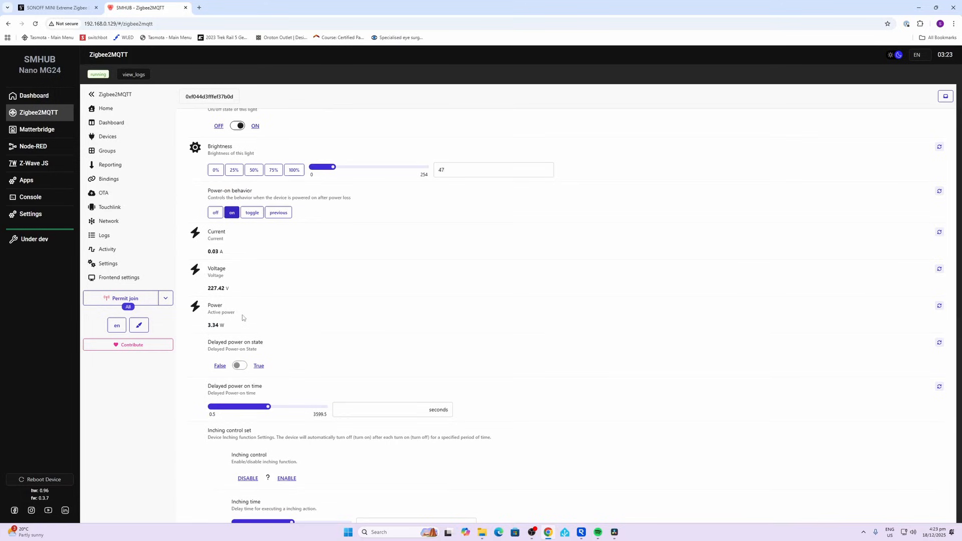
Turn on the delayed power-on state and choose double pulse external trigger mode
scroll("down", 3)
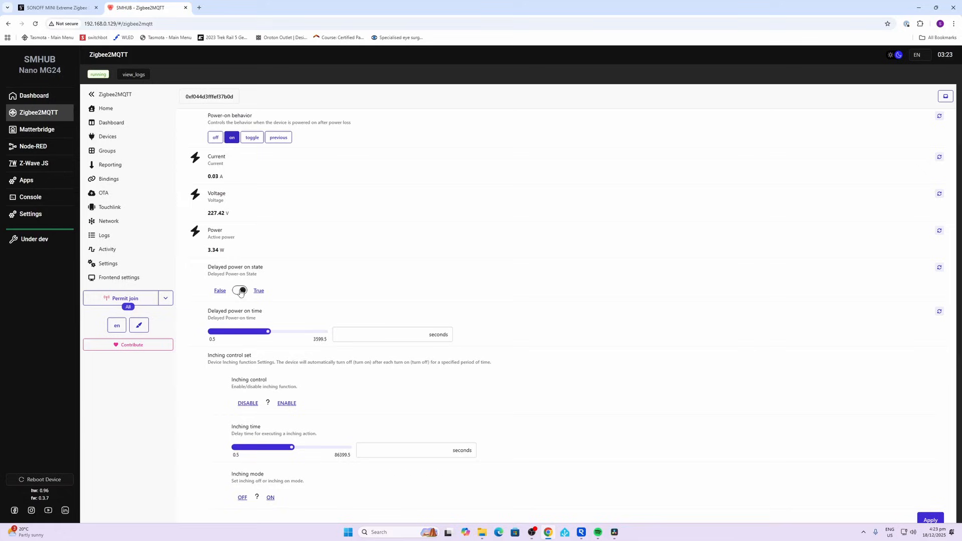
left_click(240, 291)
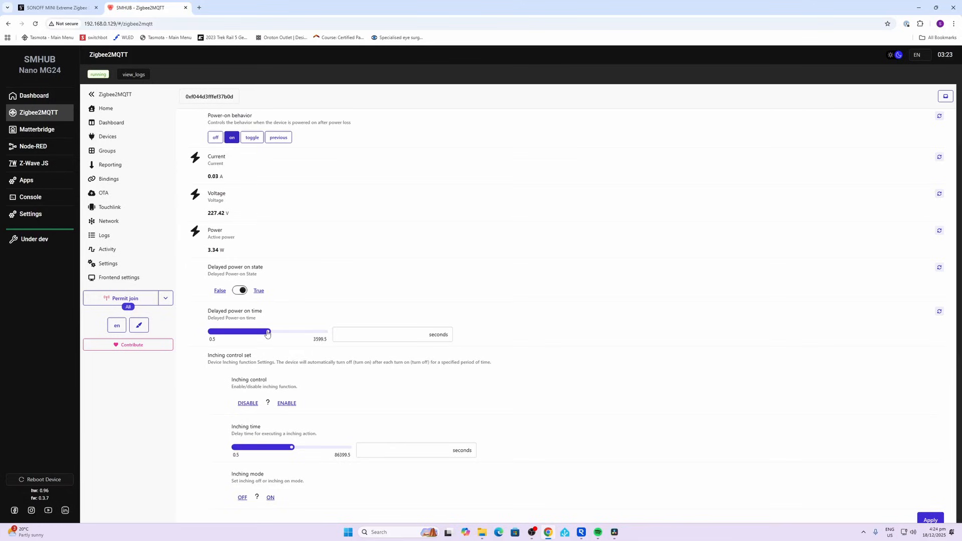
scroll("down", 3)
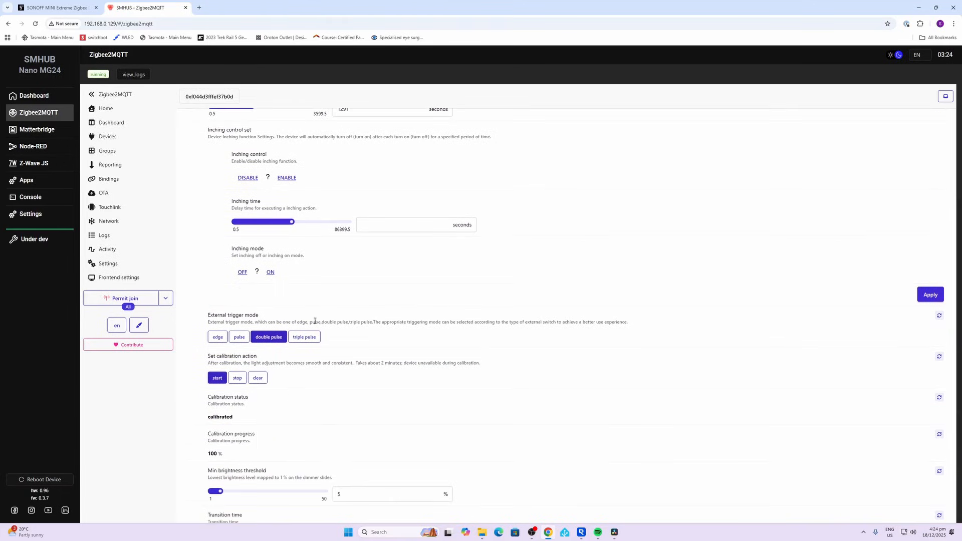
mouse_move(283, 309)
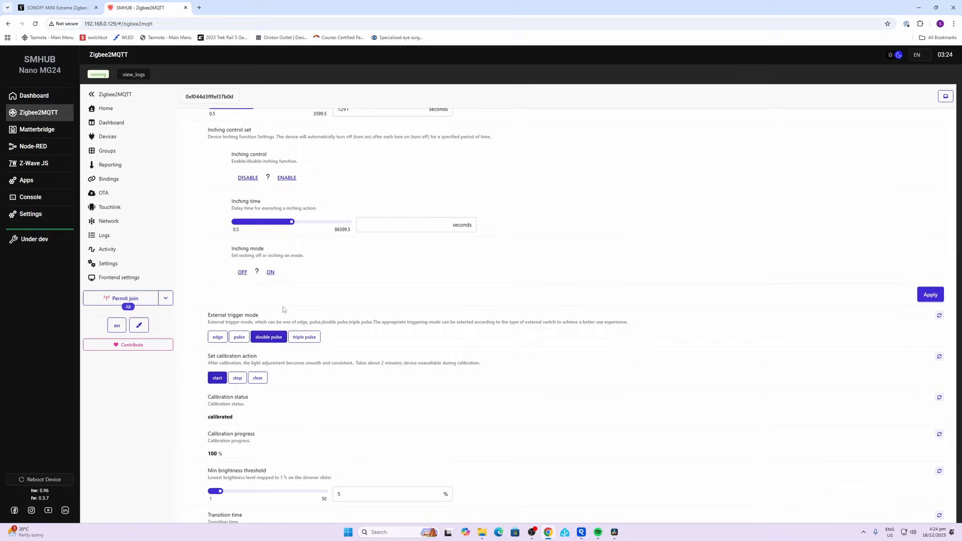
scroll("down", 3)
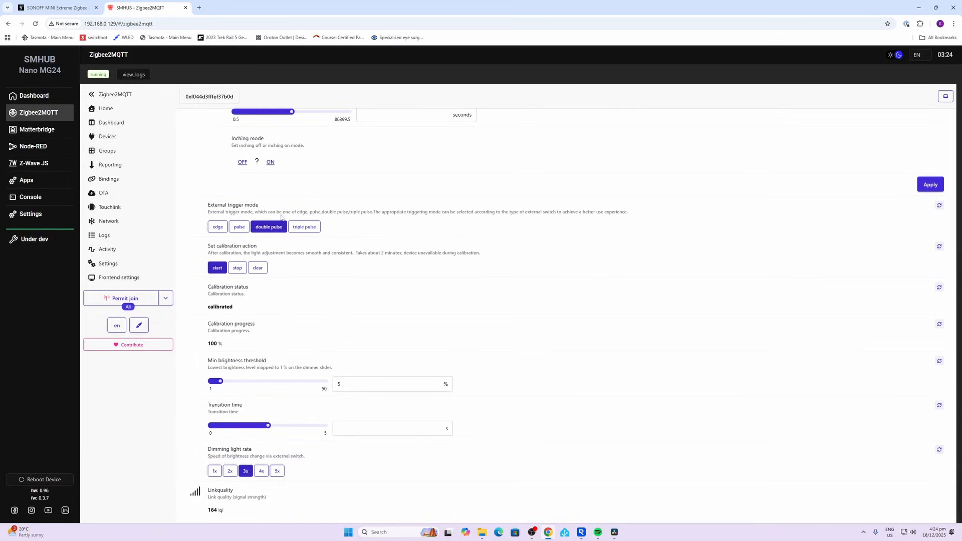
mouse_move(239, 227)
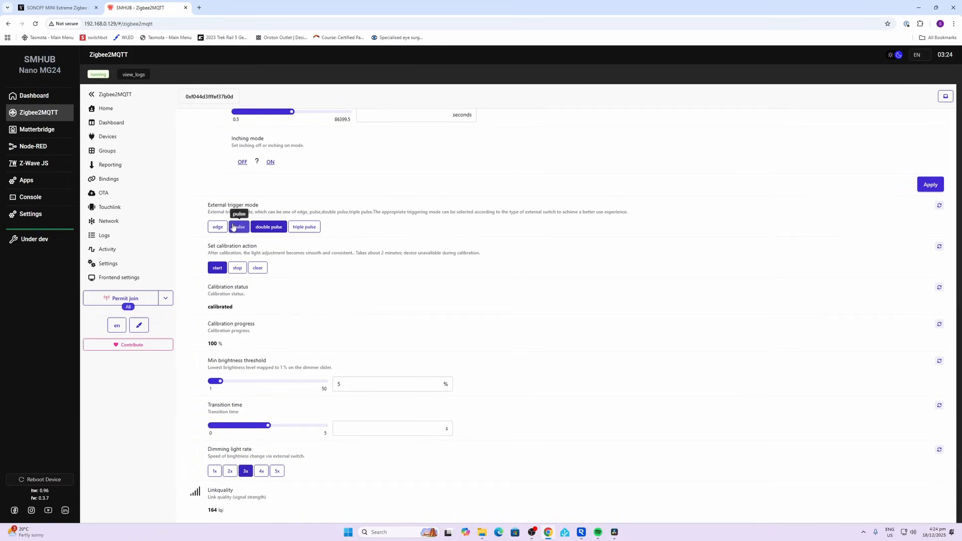
left_click(268, 226)
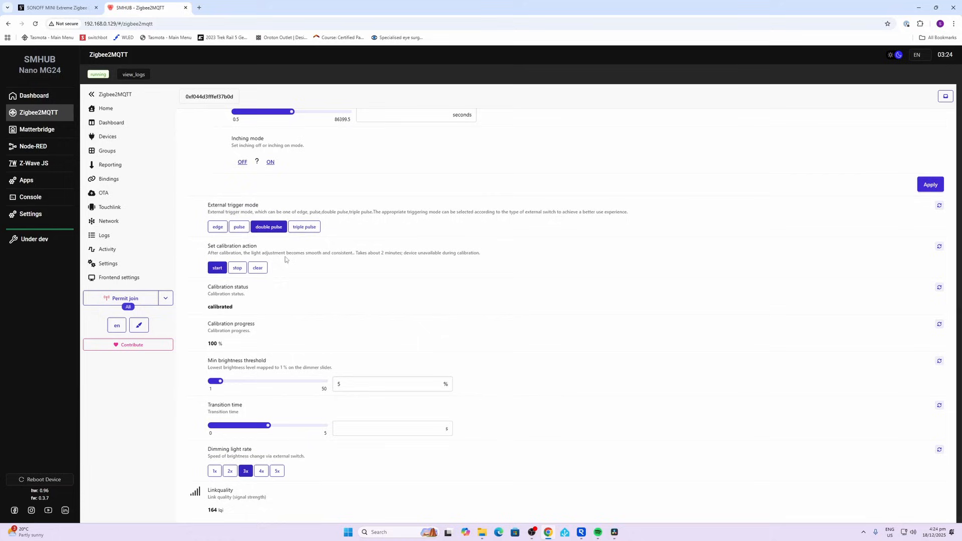
mouse_move(217, 268)
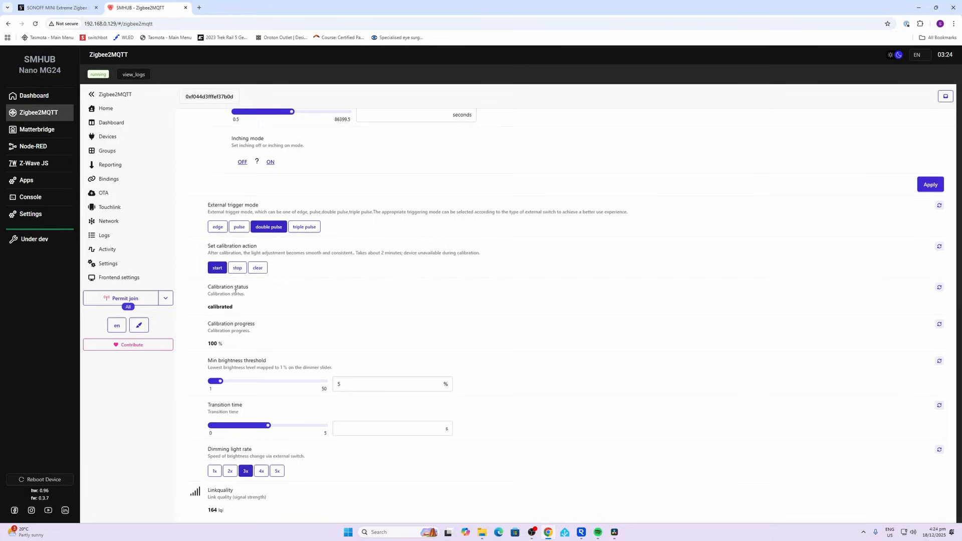
mouse_move(244, 359)
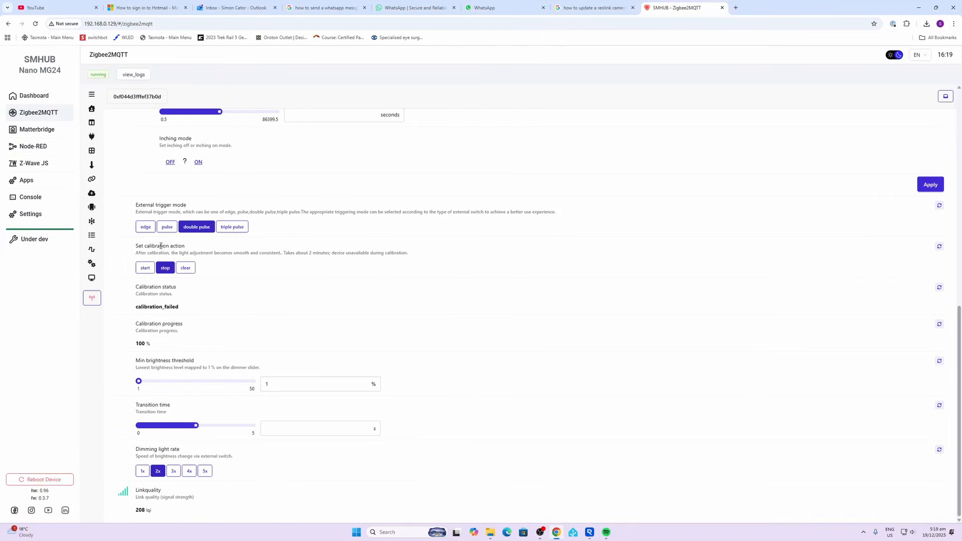
mouse_move(160, 246)
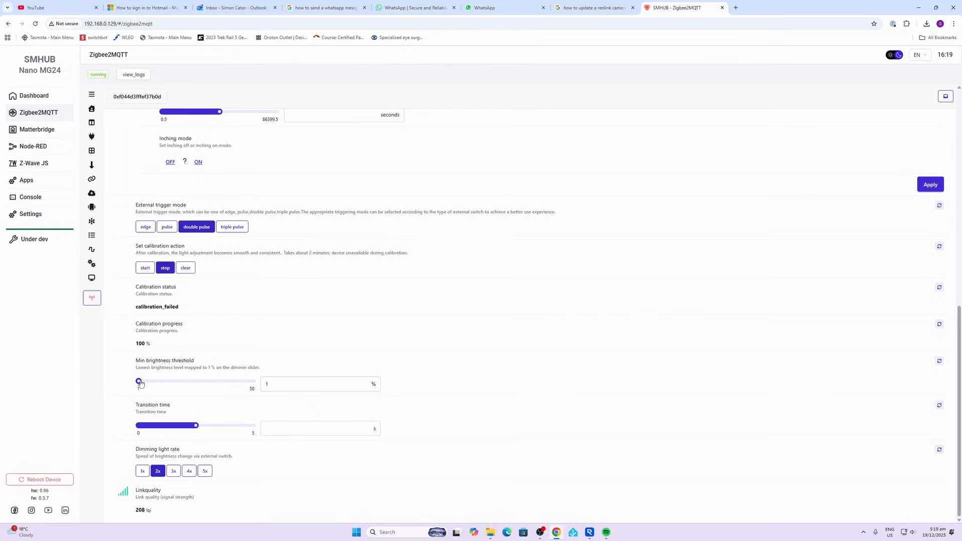
Try a higher minimum brightness threshold, then return it to 1 %
left_click_drag(139, 382, 178, 382)
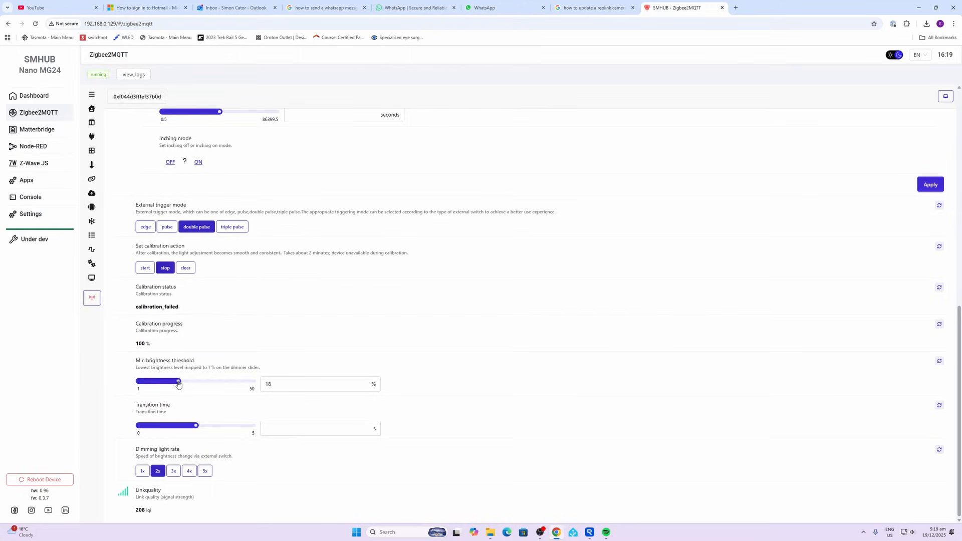
left_click_drag(178, 382, 140, 382)
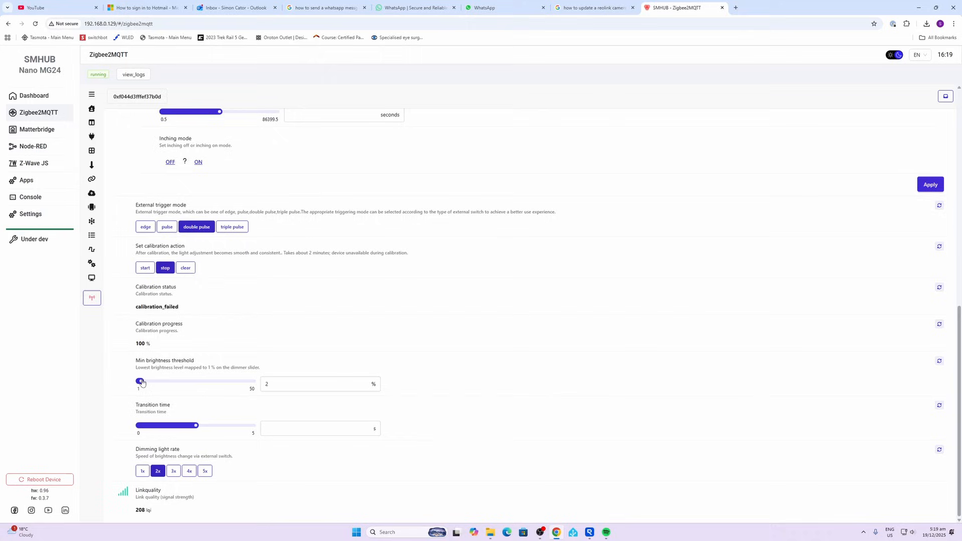
left_click_drag(142, 382, 139, 382)
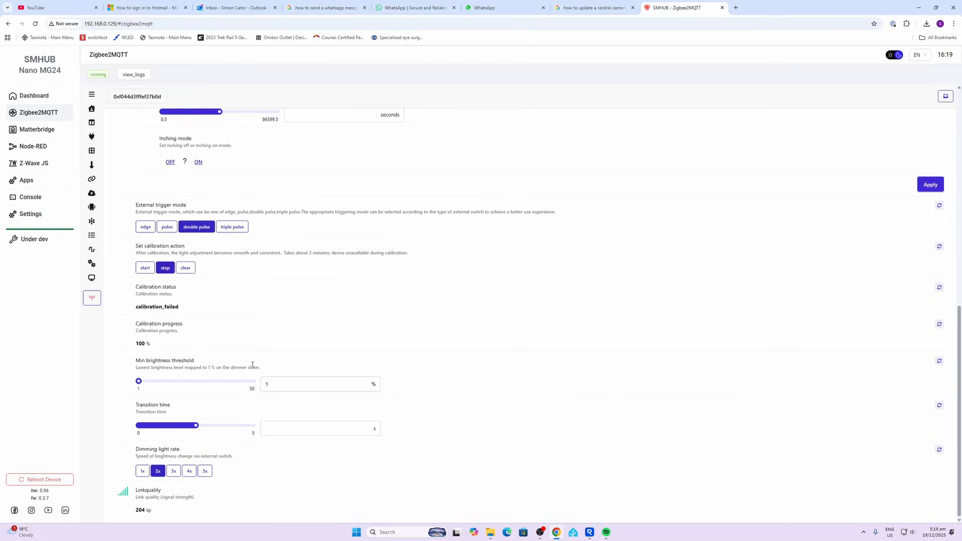
Cut transition time to 0.5 s, set dimming rate to 1x, and start calibration
left_click_drag(196, 425, 180, 428)
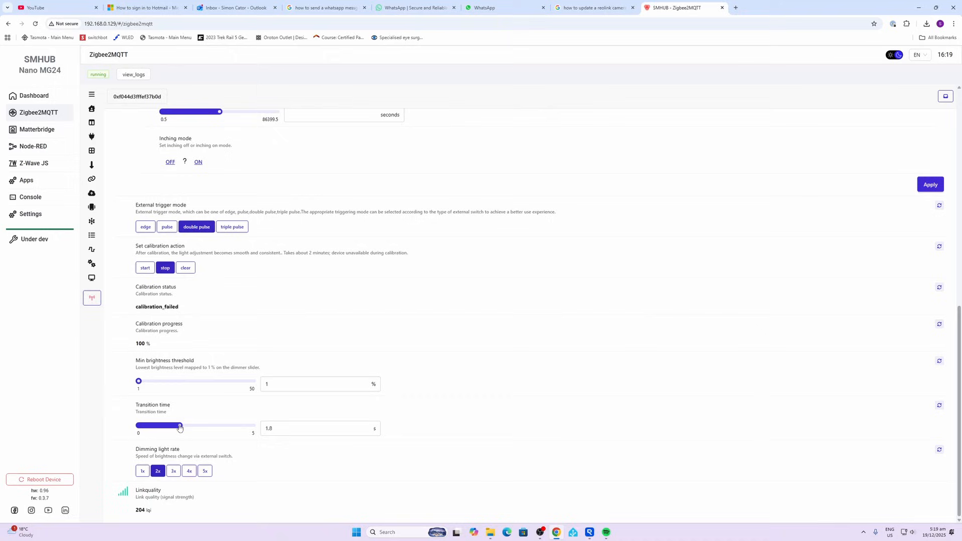
left_click_drag(179, 426, 151, 426)
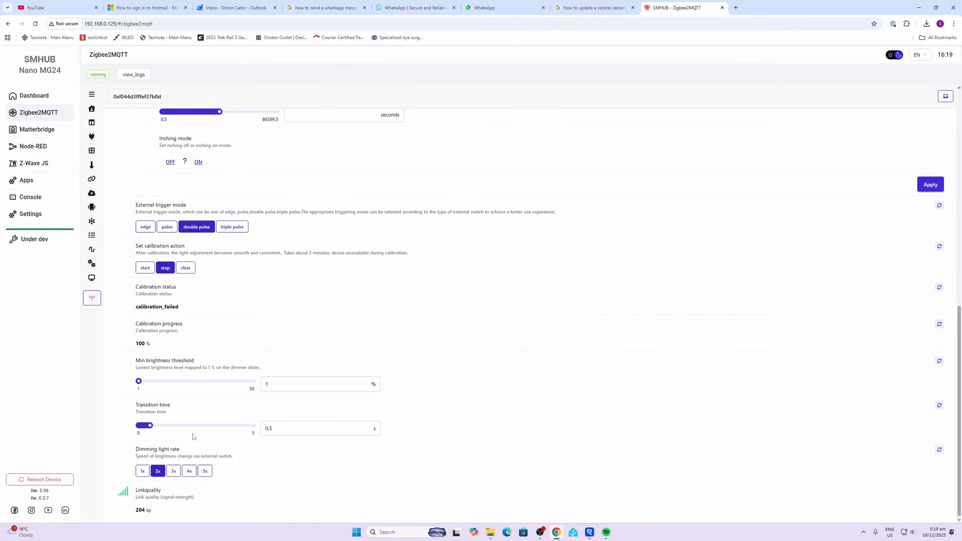
left_click(143, 470)
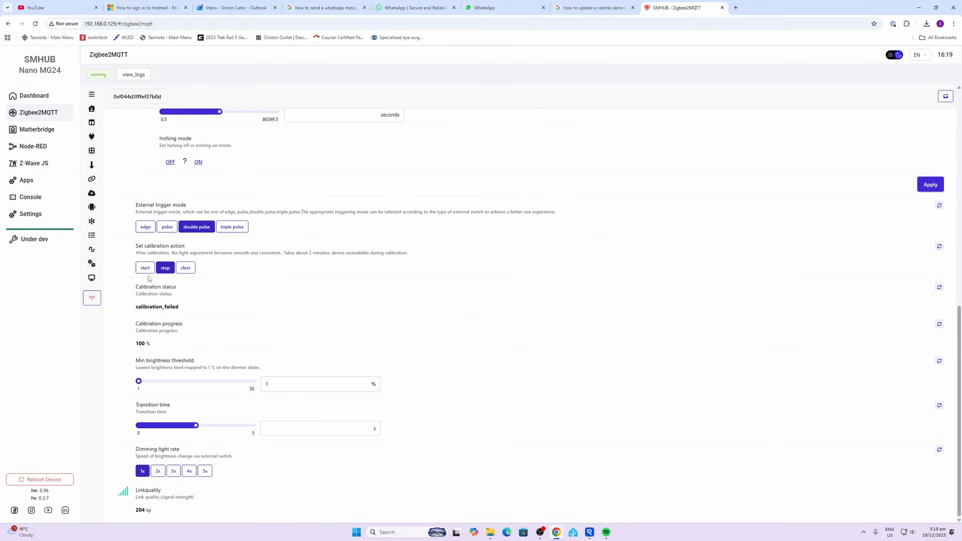
left_click(145, 268)
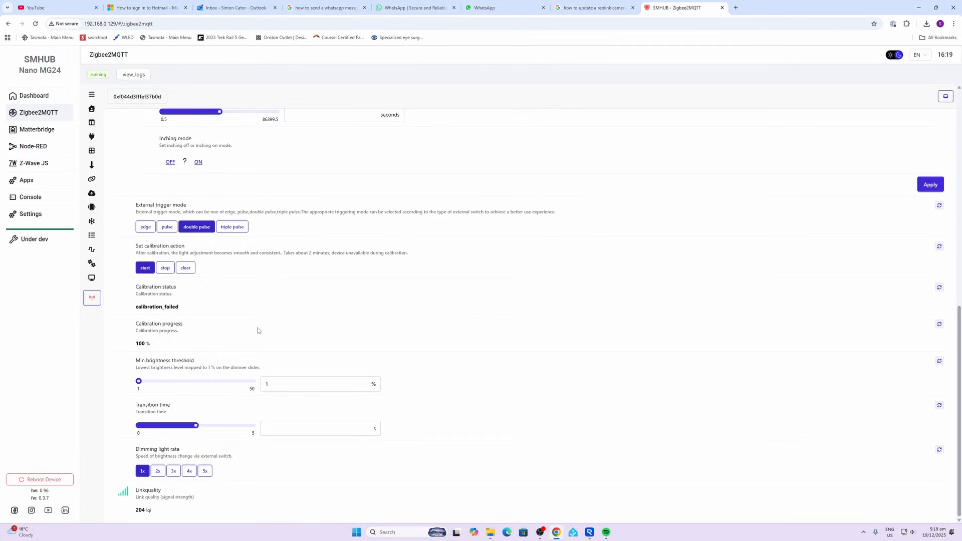
Start calibration again so the status reads calibrated at 100%
left_click(145, 267)
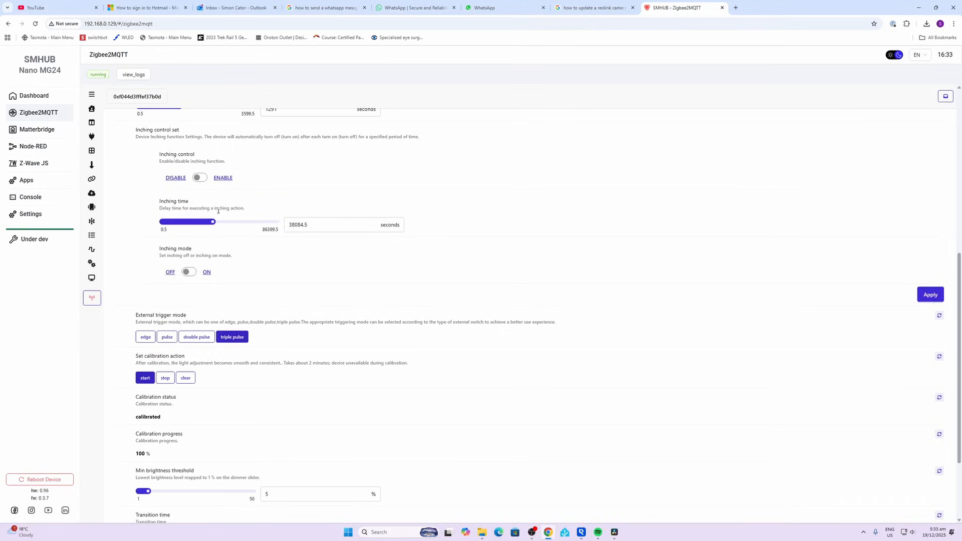
Enable inching control, set inching time to 24442.5 s, and toggle inching mode back off
left_click(199, 178)
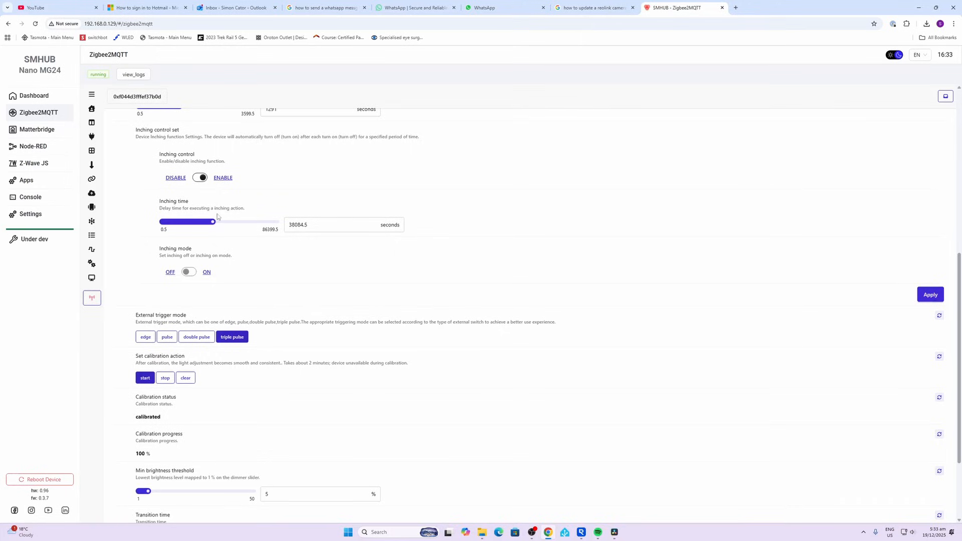
left_click_drag(213, 221, 204, 222)
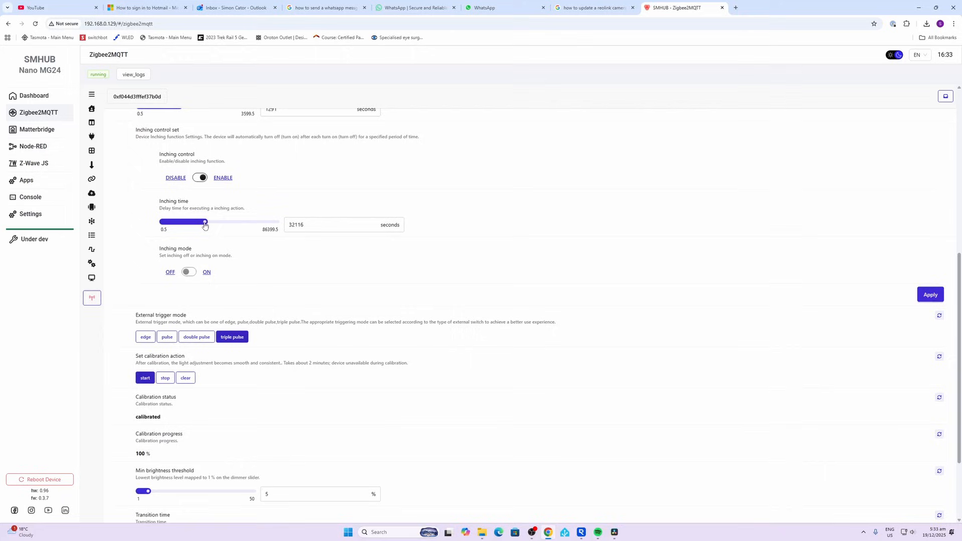
left_click_drag(205, 222, 195, 221)
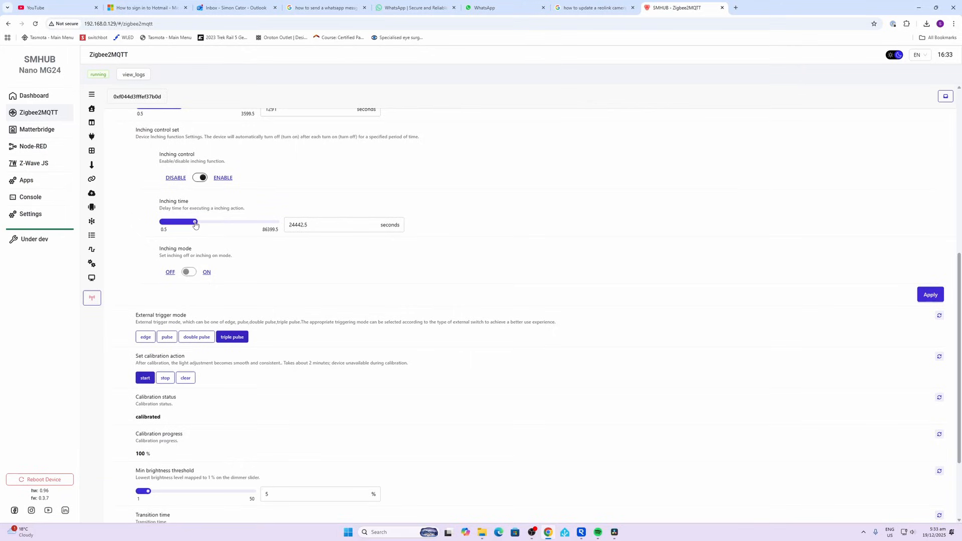
left_click(189, 271)
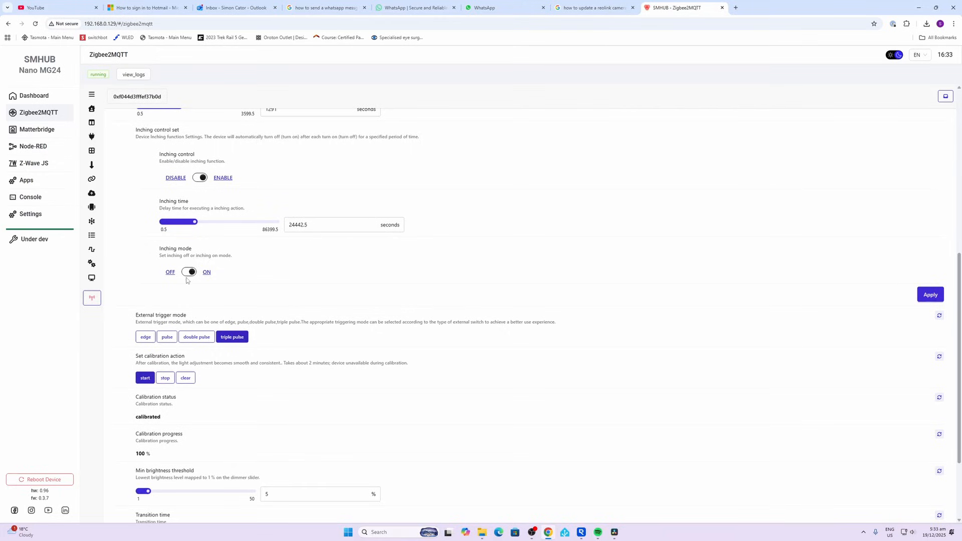
left_click(189, 271)
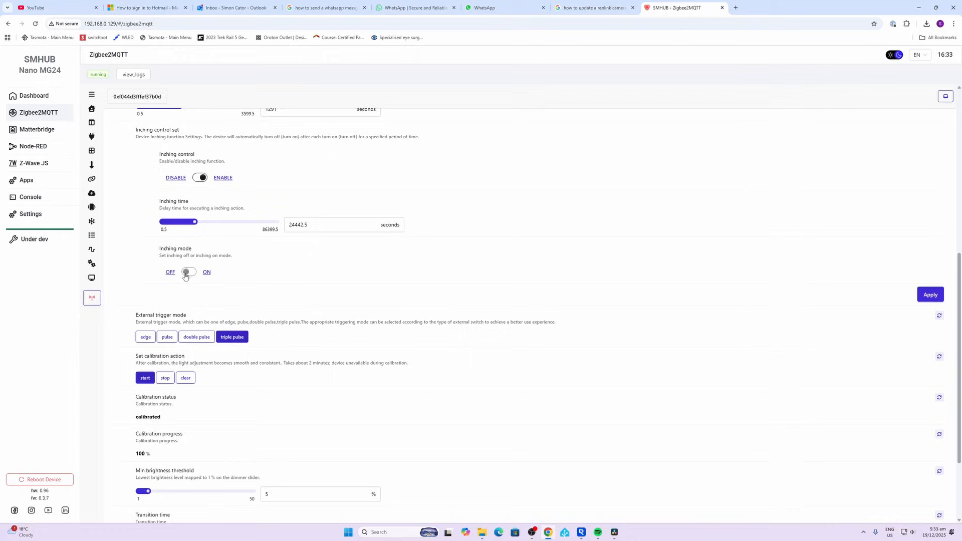
mouse_move(188, 273)
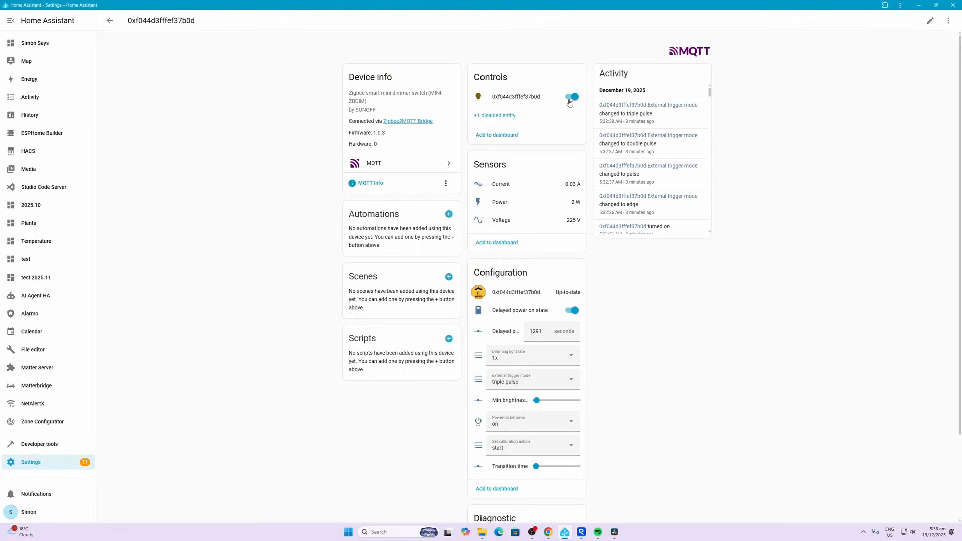
mouse_move(518, 99)
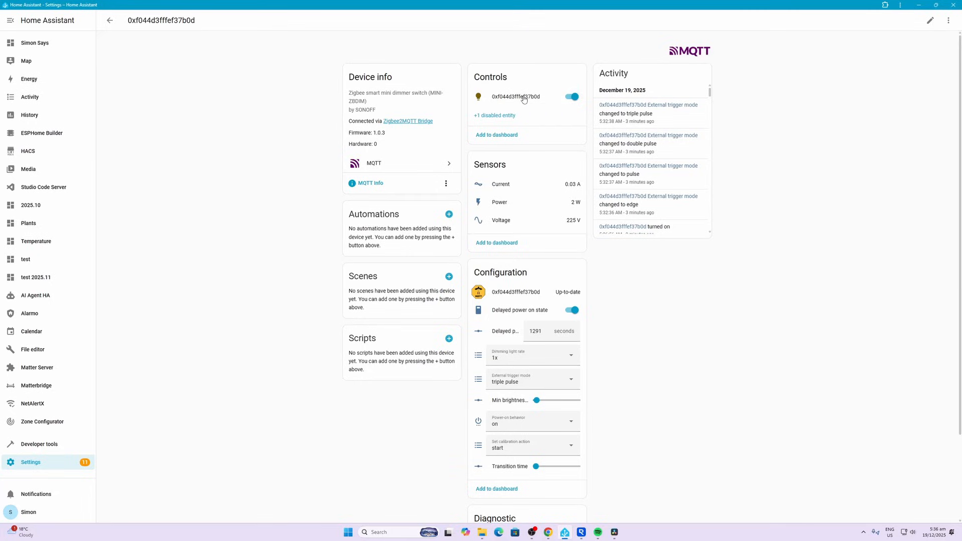
mouse_move(501, 117)
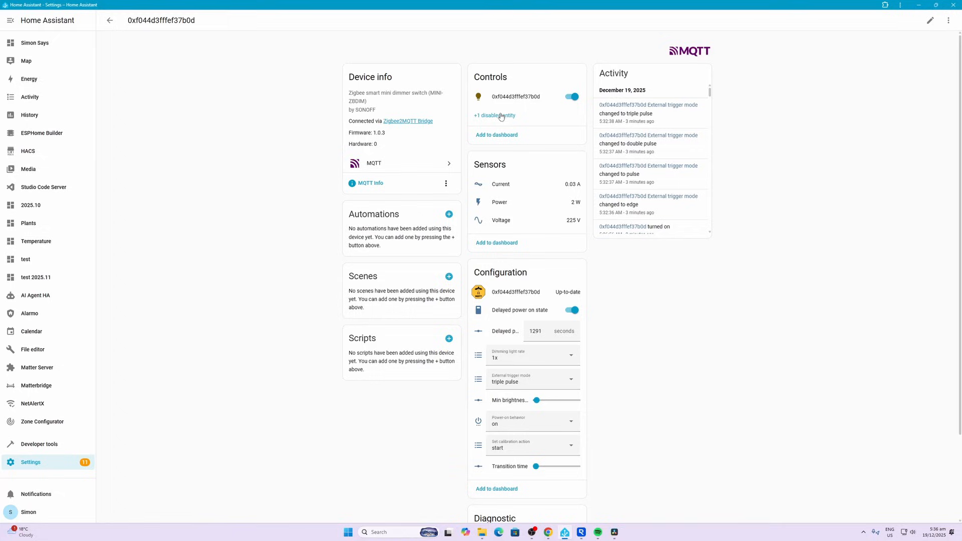
mouse_move(510, 190)
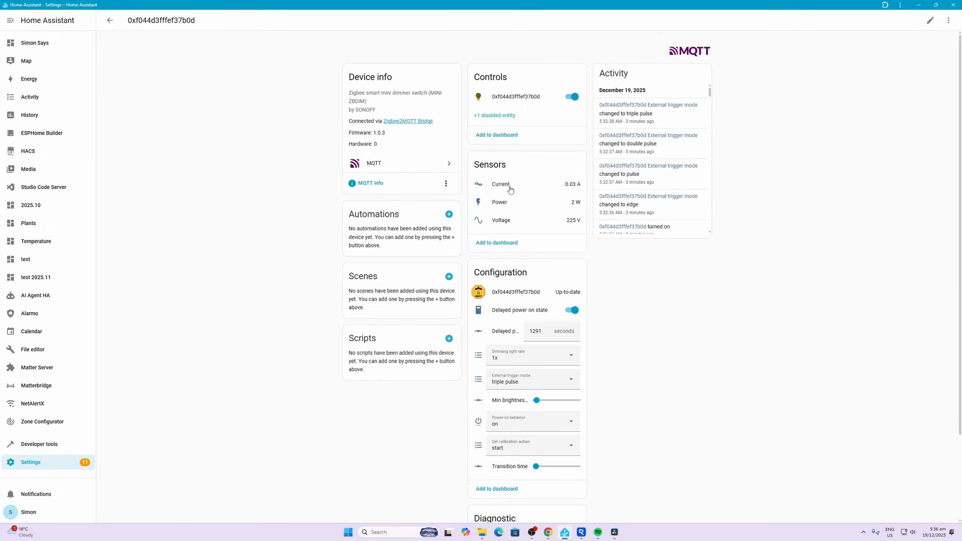
mouse_move(503, 191)
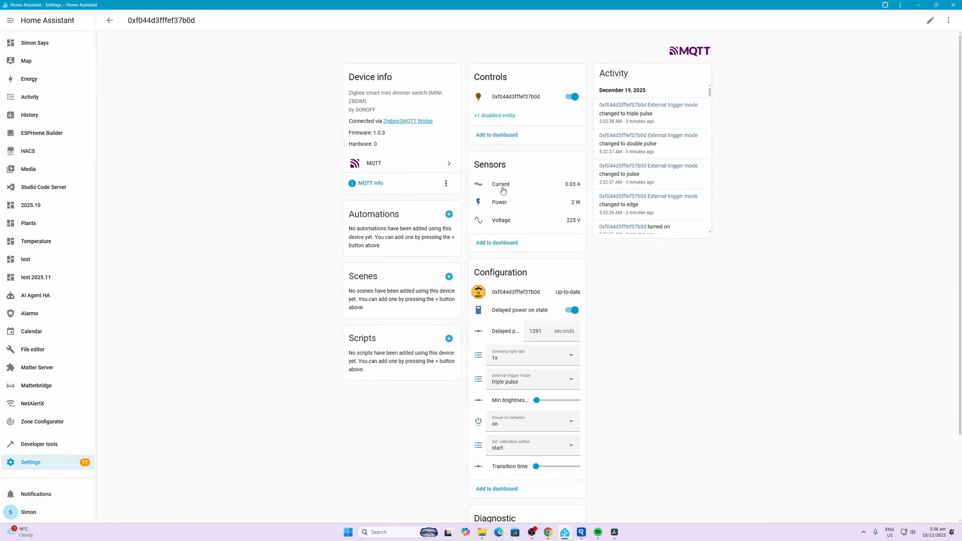
Close the brightness popup and review the dimmer's sensors, configuration and diagnostic status
scroll("down", 3)
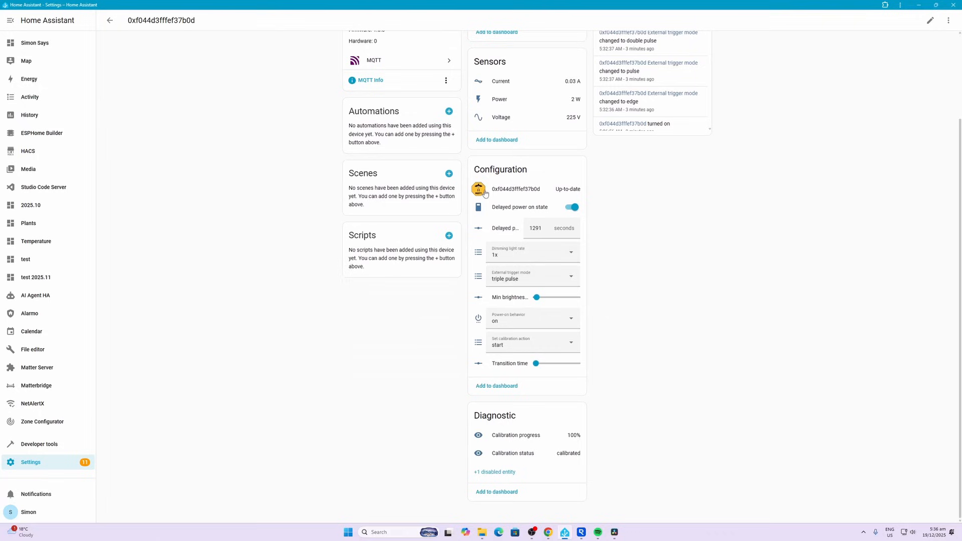
mouse_move(523, 213)
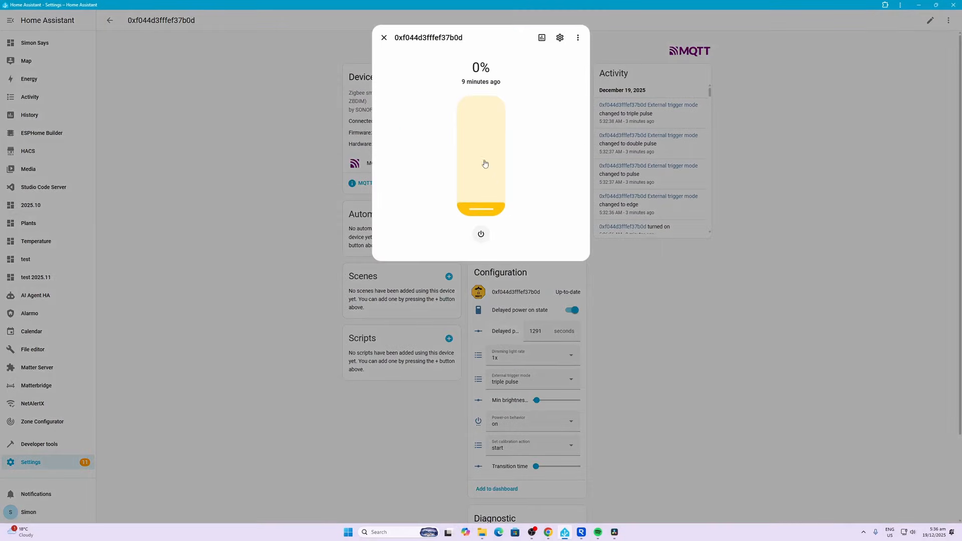
left_click(383, 38)
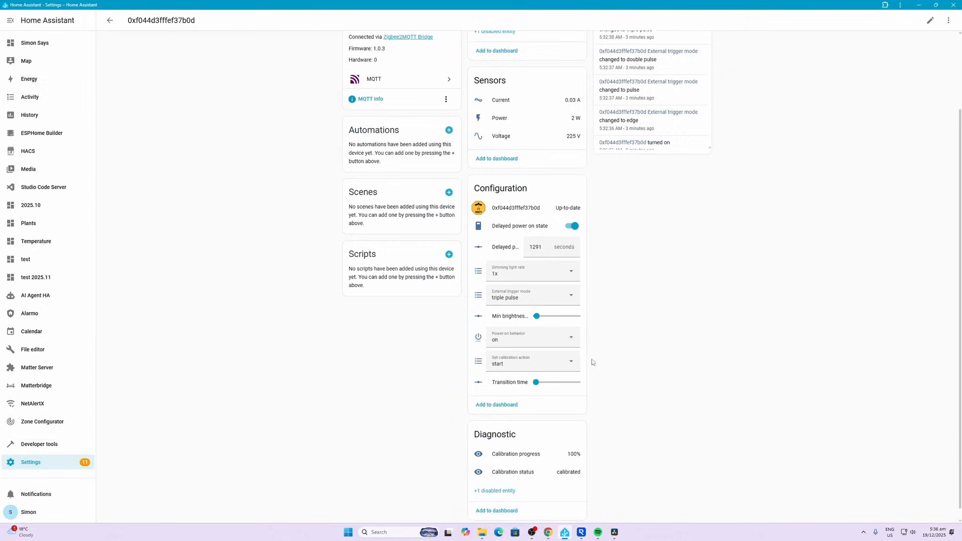
scroll("down", 3)
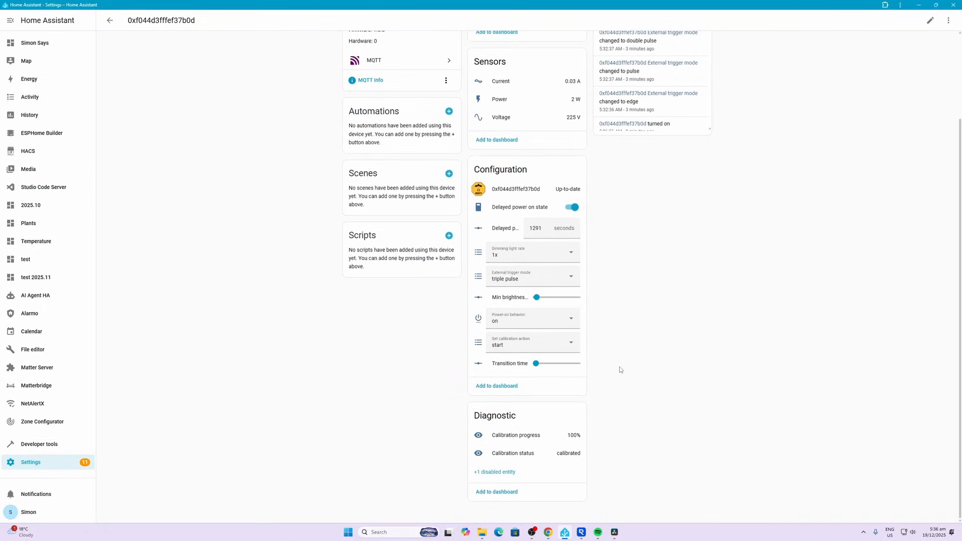
mouse_move(587, 358)
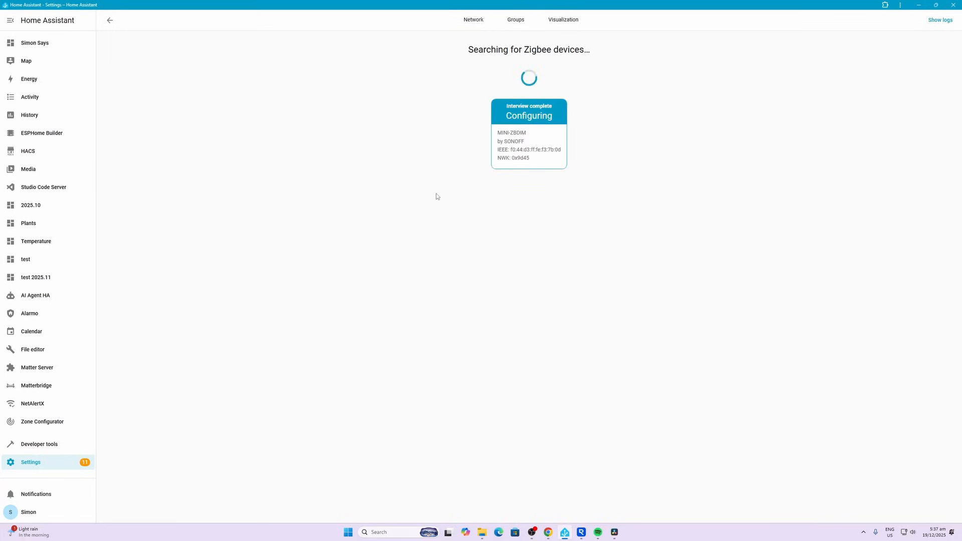
Assign the newly paired Zigbee Dimmer to the Kitchen area
left_click(528, 204)
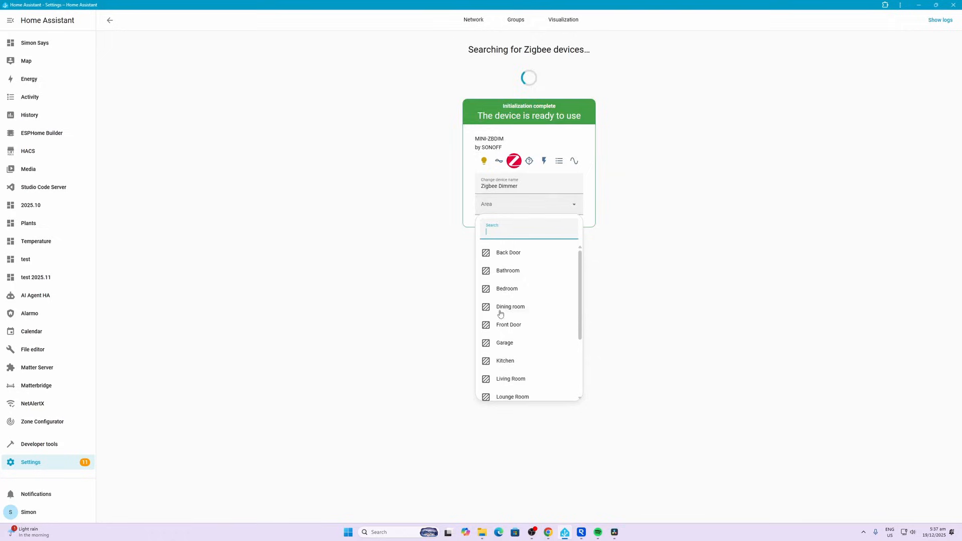
left_click(506, 361)
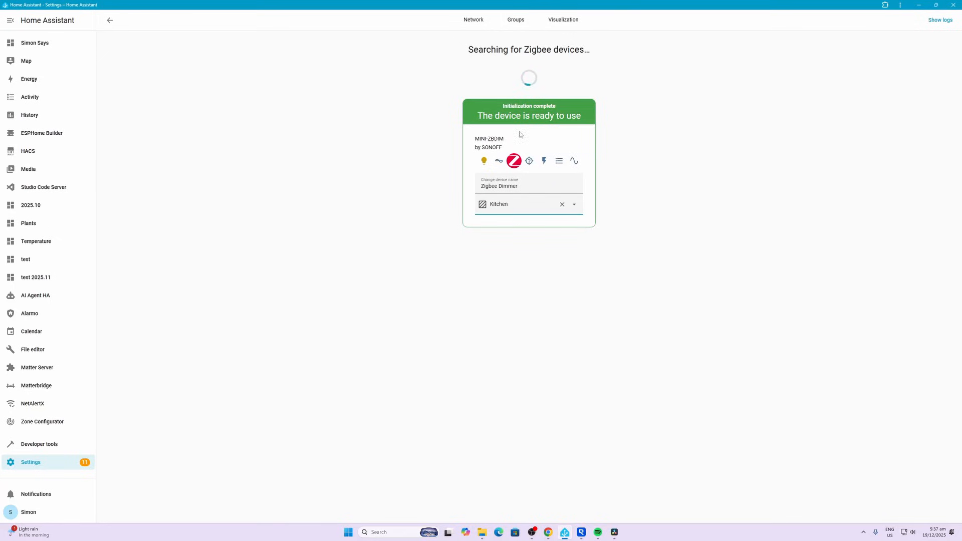
mouse_move(110, 20)
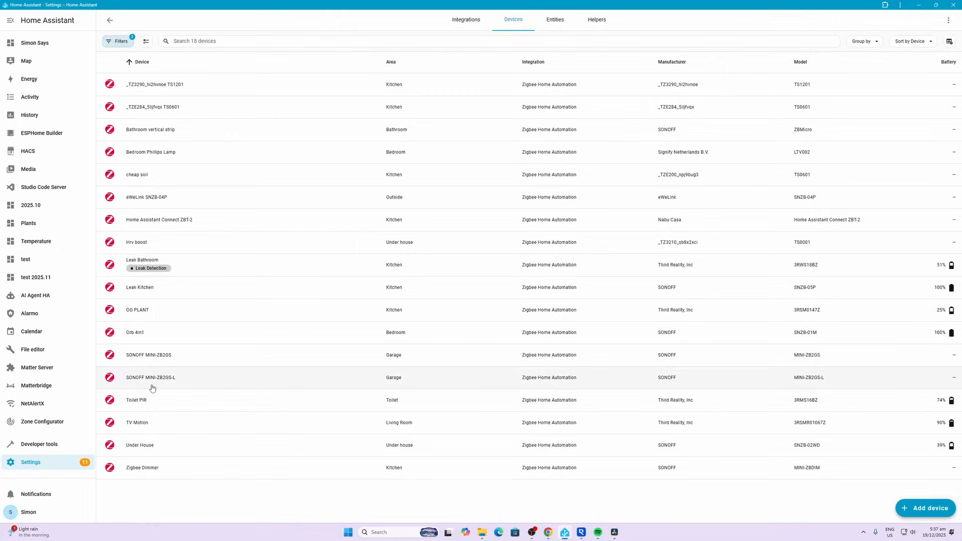
On the Zigbee Dimmer page, check the brightness dialog, then switch the light off and on
left_click(143, 468)
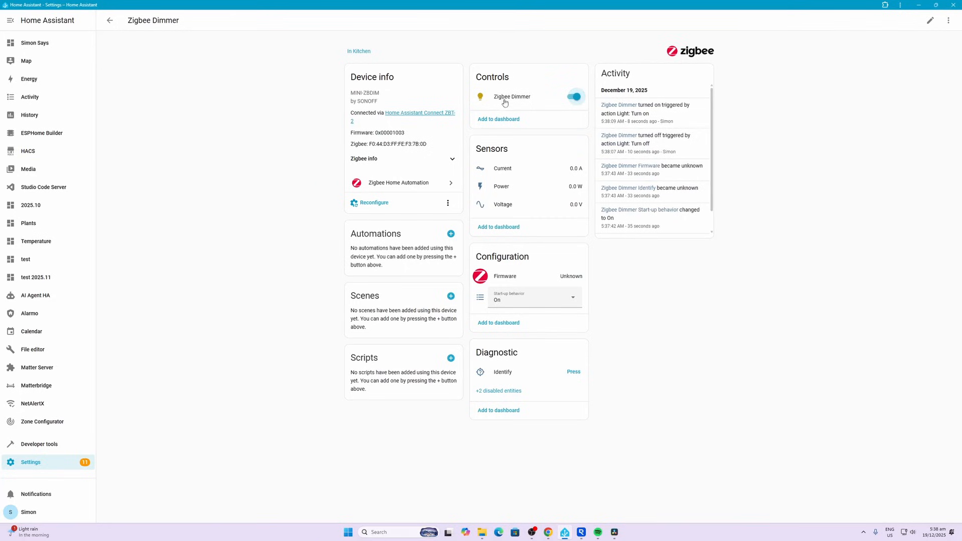
left_click(512, 96)
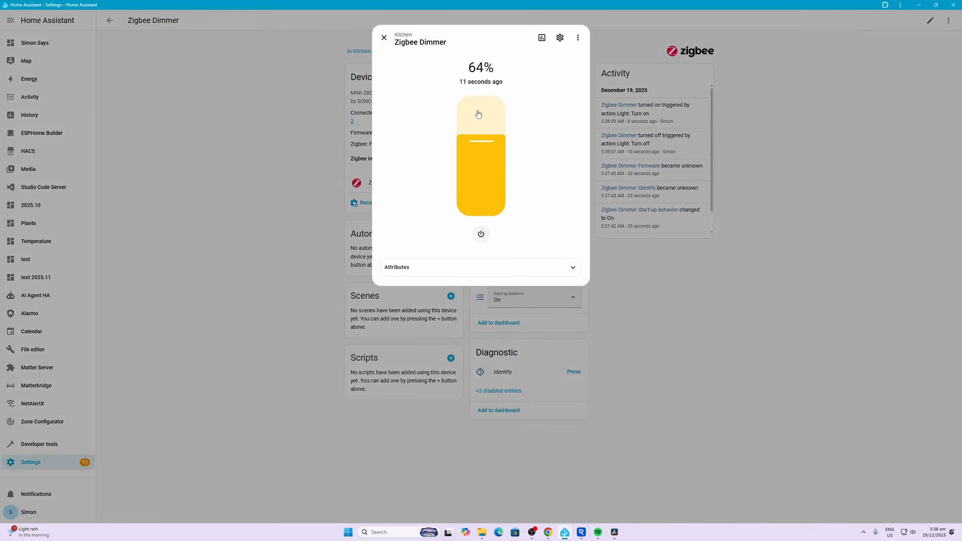
left_click(384, 37)
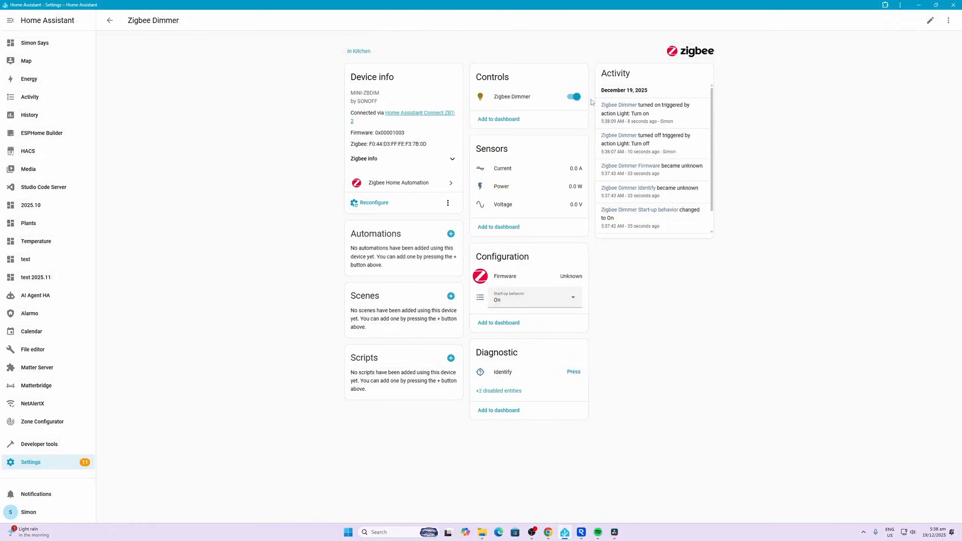
left_click(574, 97)
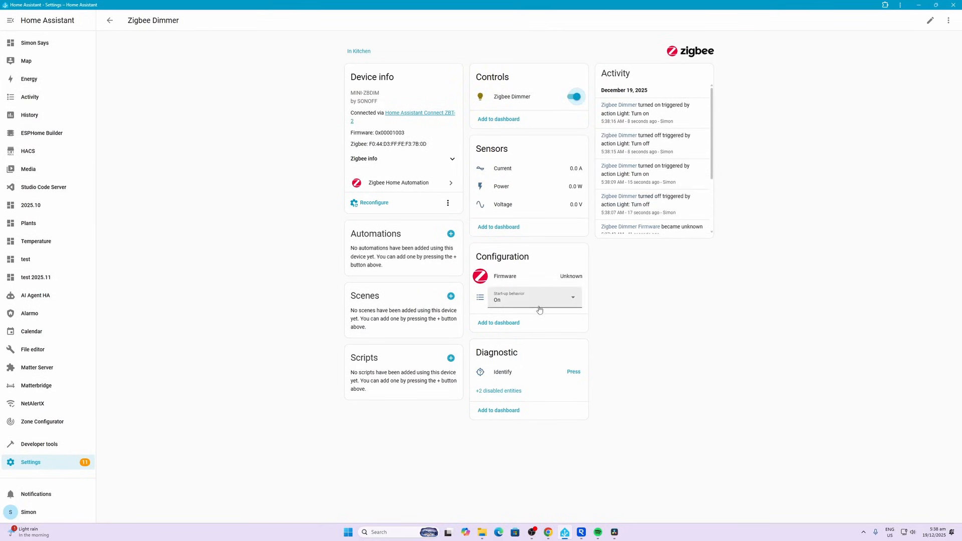
mouse_move(542, 380)
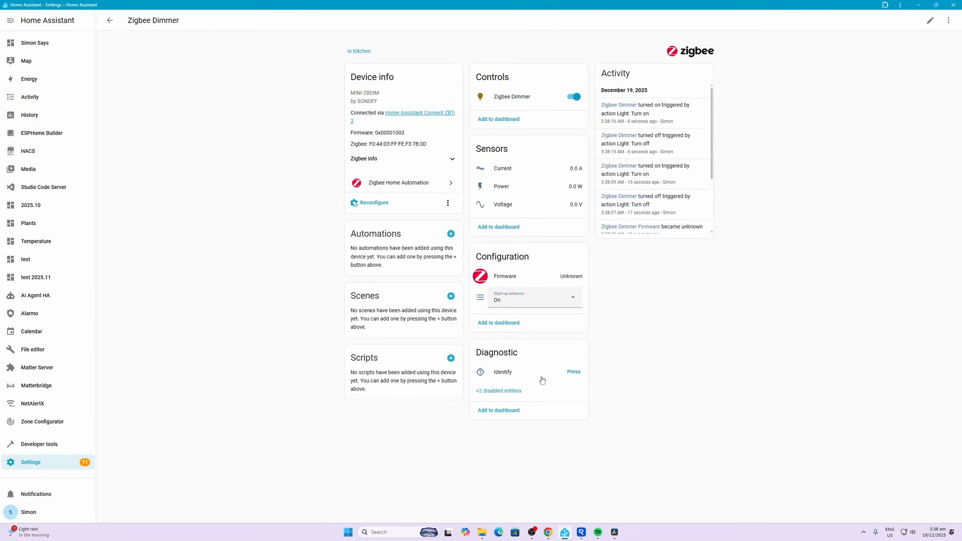
mouse_move(494, 195)
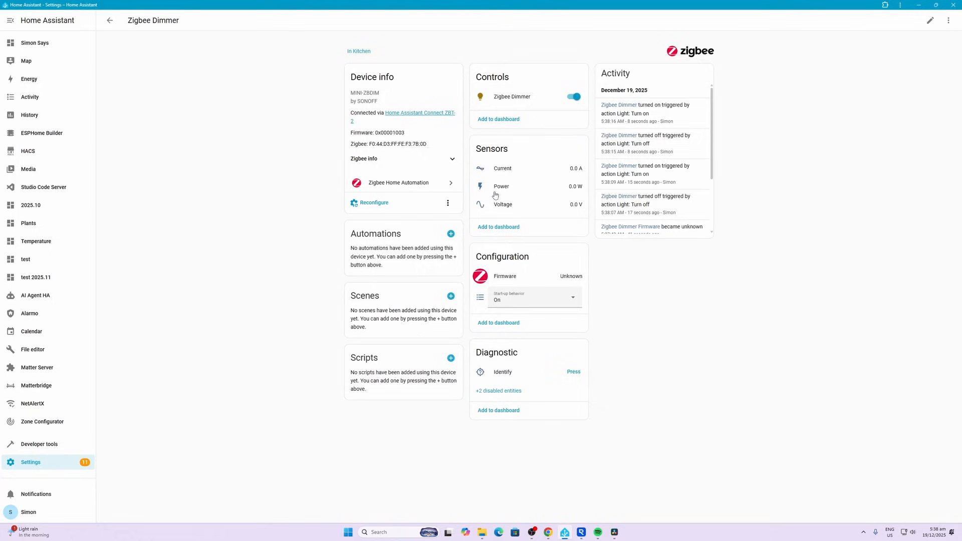
mouse_move(501, 185)
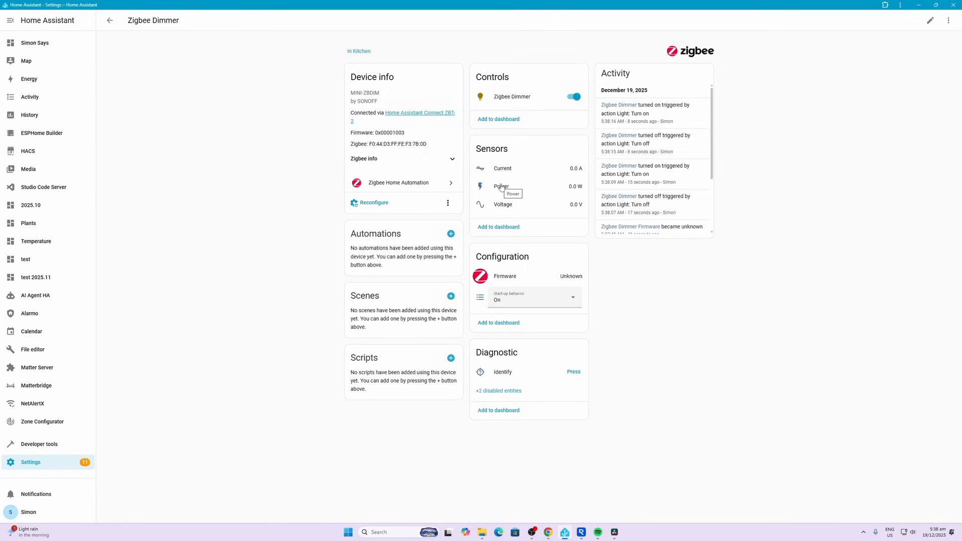
mouse_move(573, 209)
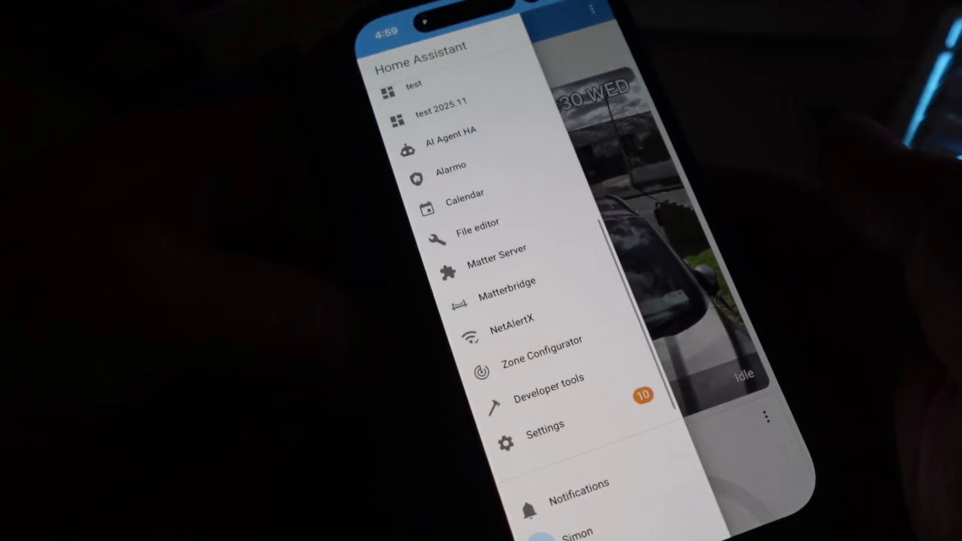
Choose Add Matter device from integrations and approve adding the Light accessory
left_click(545, 425)
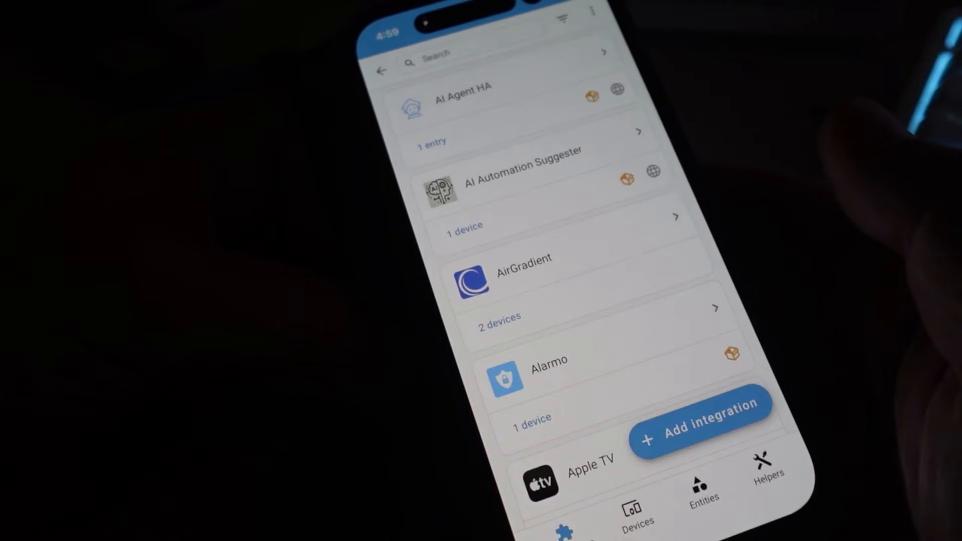
left_click(700, 425)
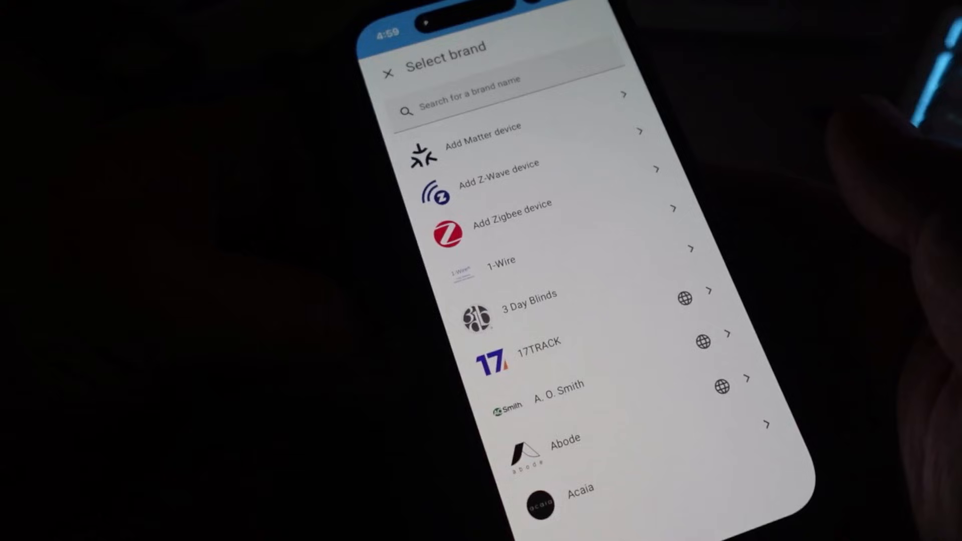
left_click(483, 126)
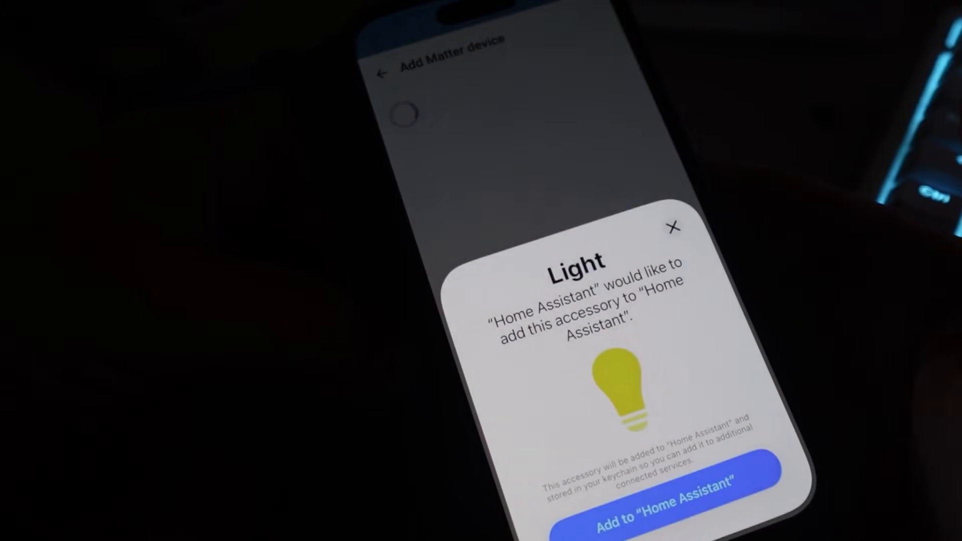
left_click(648, 492)
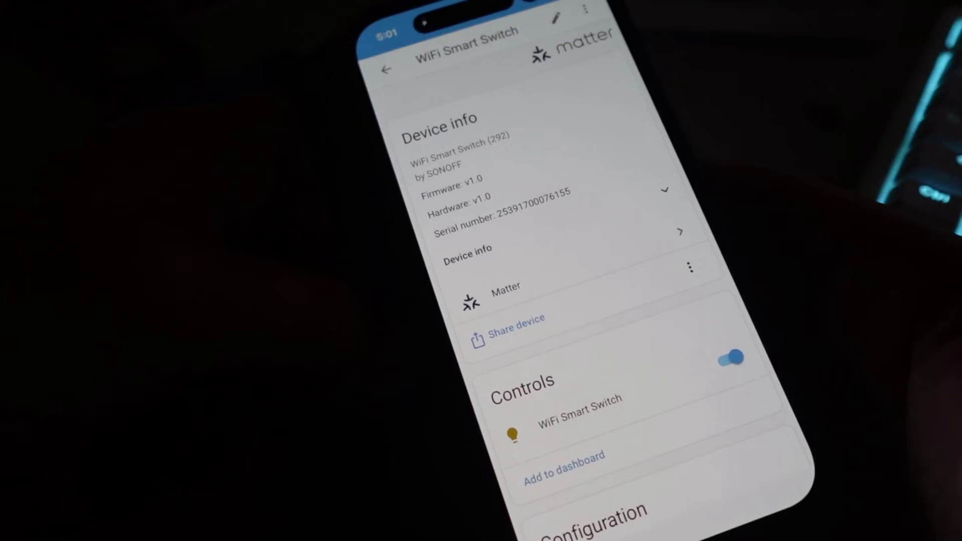
Toggle the WiFi Smart Switch light off and on, then open its brightness dialog from Configuration
left_click(730, 357)
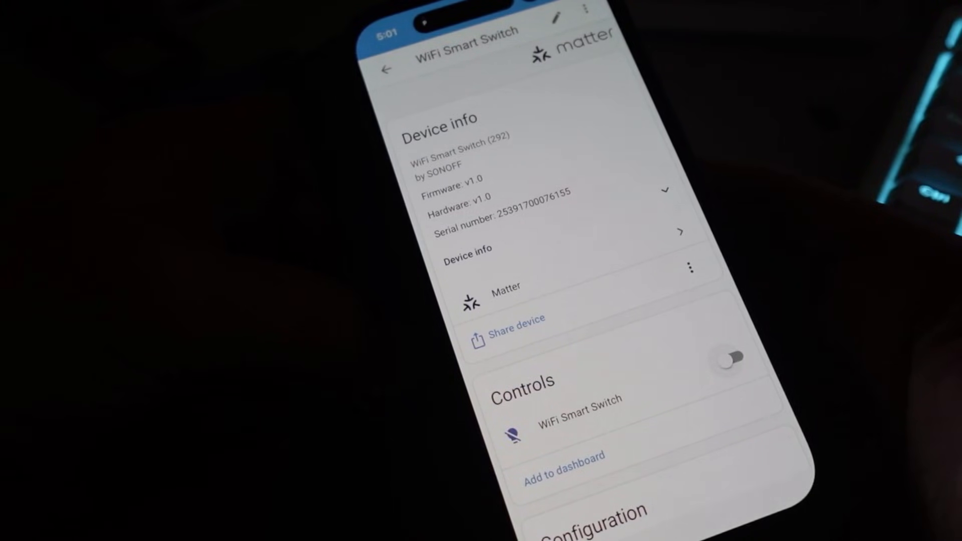
left_click(732, 358)
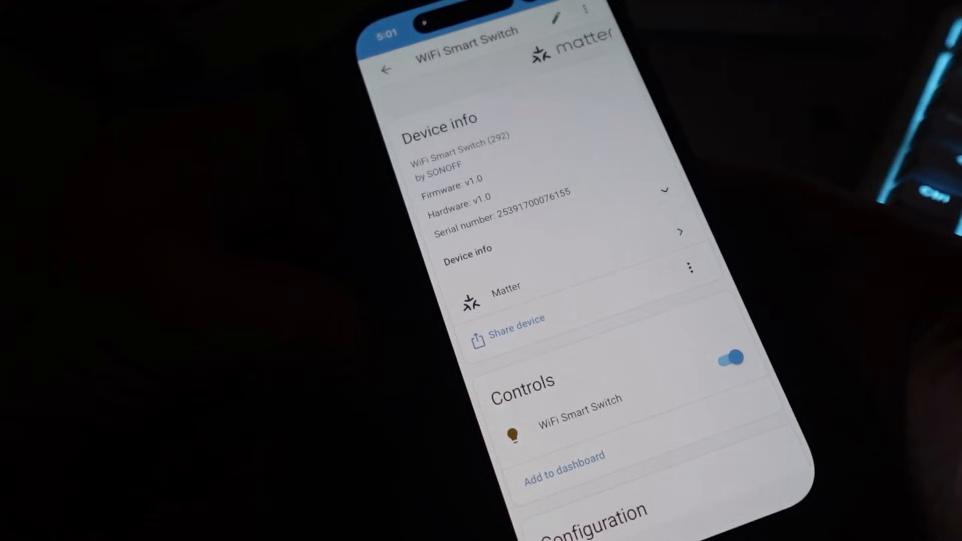
scroll("down", 3)
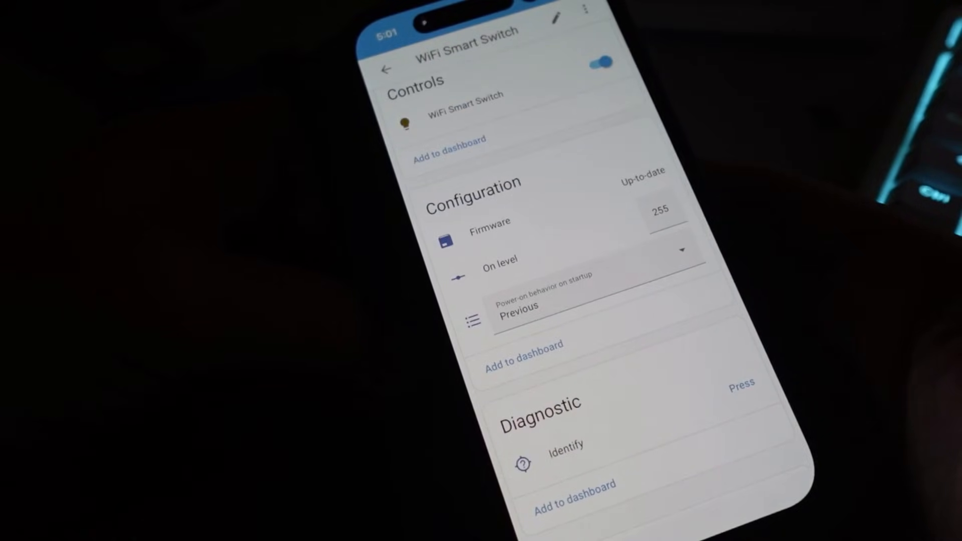
scroll("down", 3)
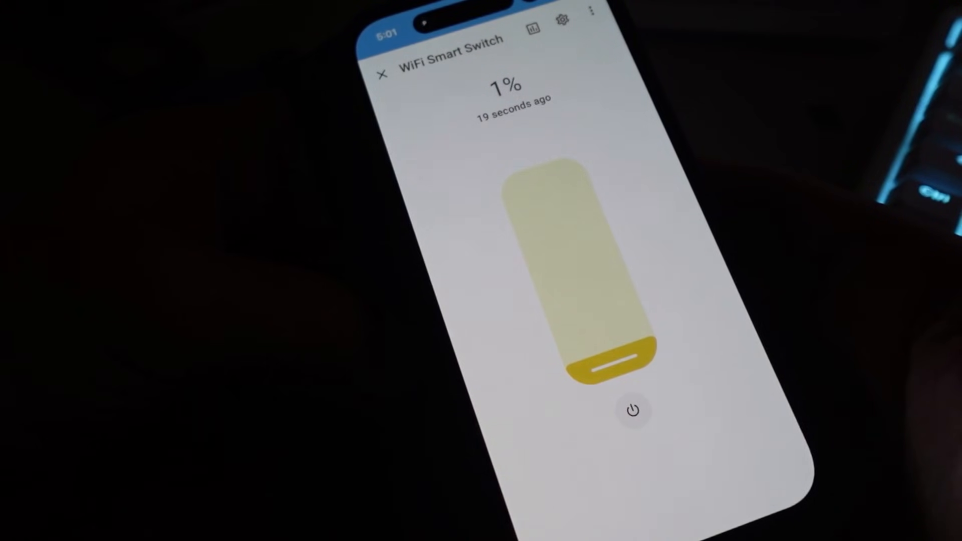
left_click(384, 74)
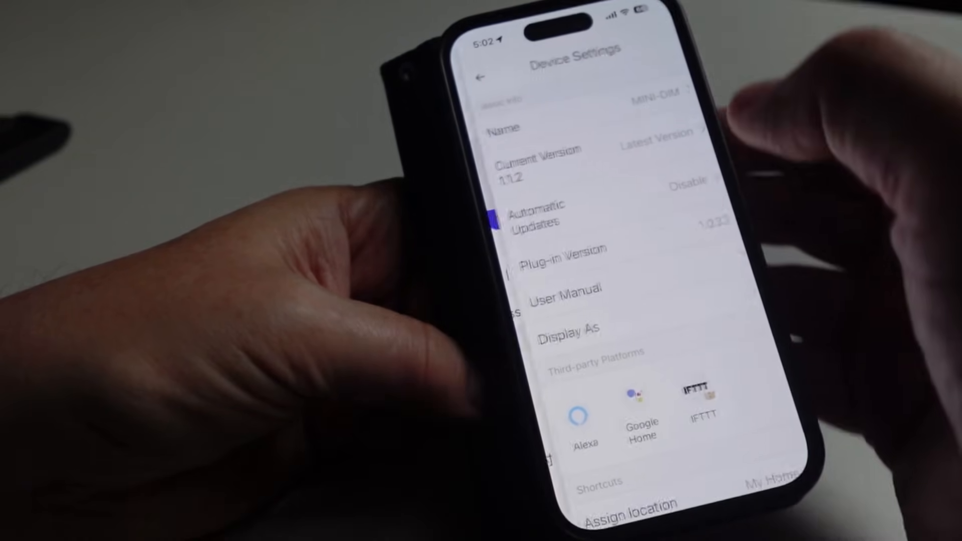
scroll("down", 3)
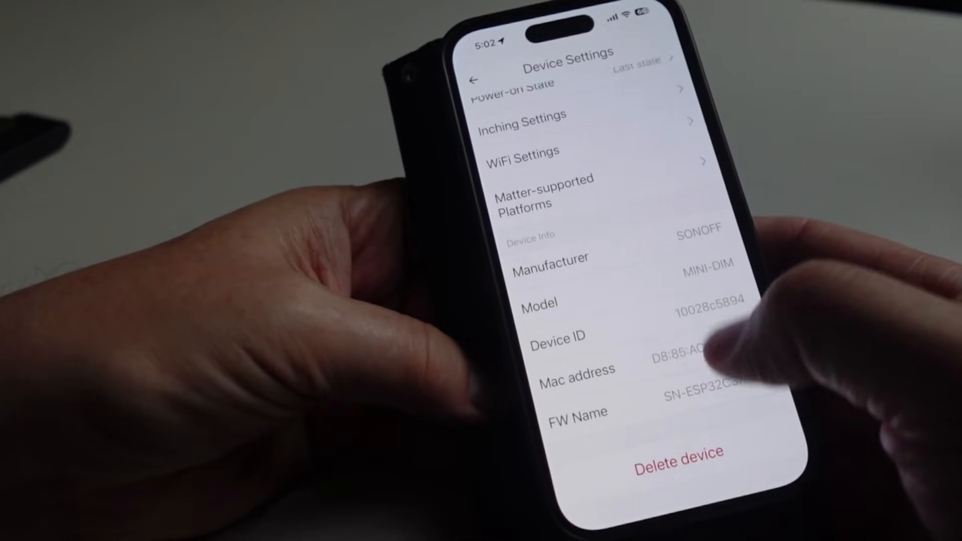
scroll("down", 3)
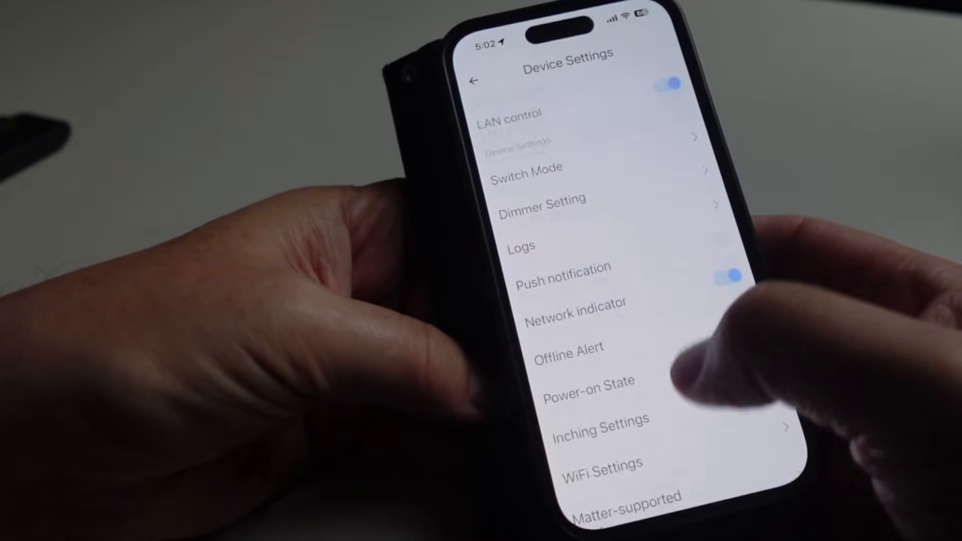
scroll("down", 3)
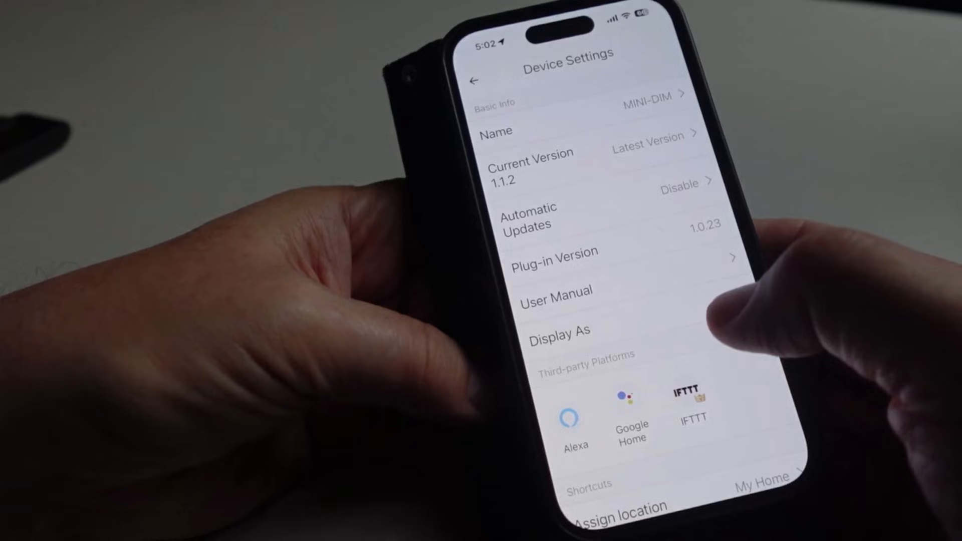